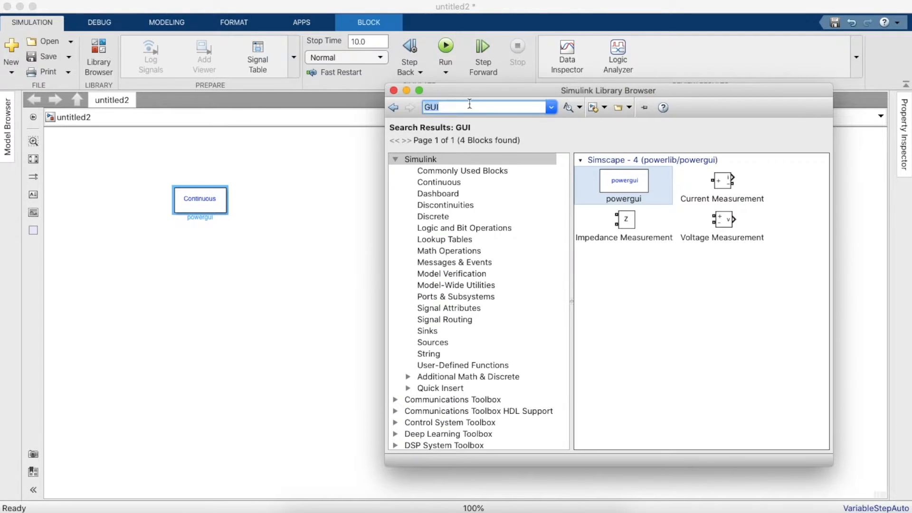
Add a DC Machine block using the 5HP 240V 1750RPM Field:300V preset
type("d")
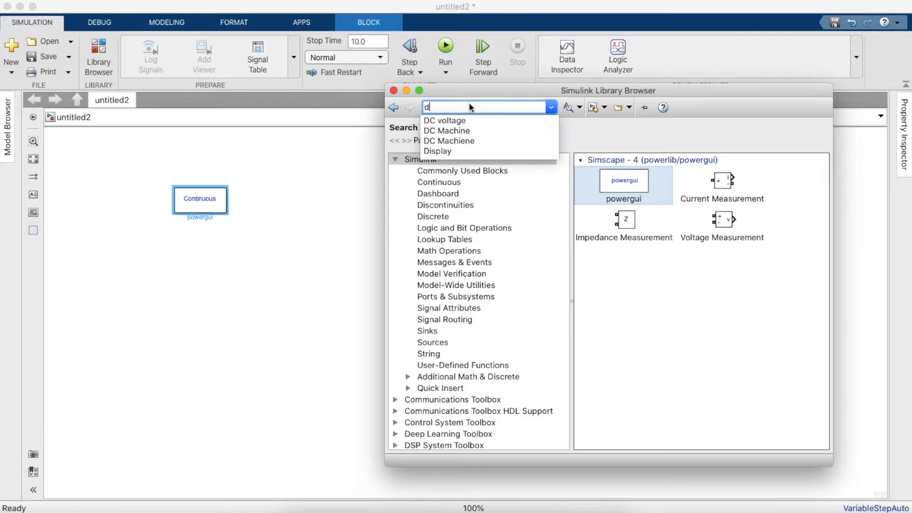
left_click(446, 130)
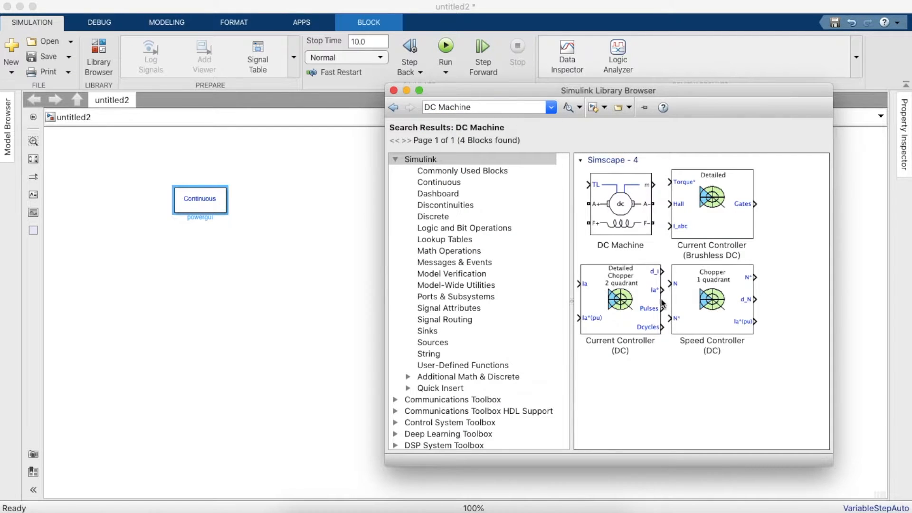
left_click_drag(619, 210, 313, 360)
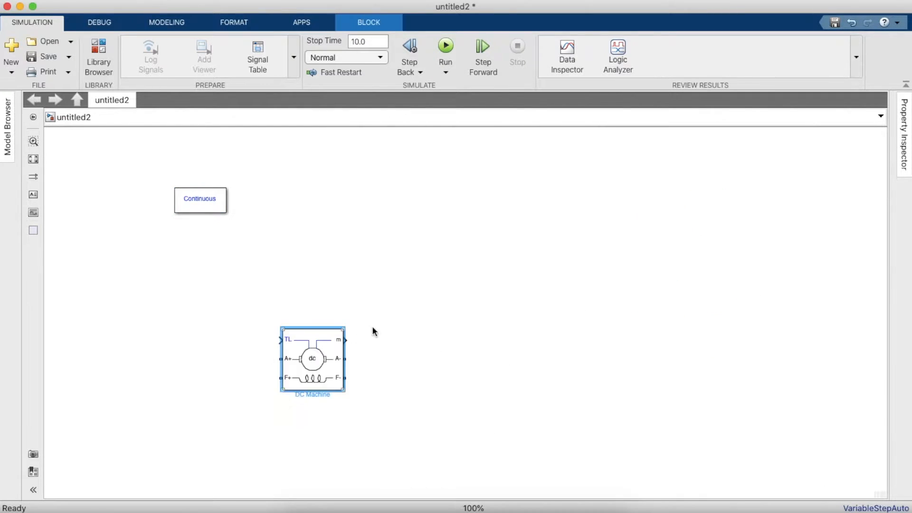
double_click(312, 359)
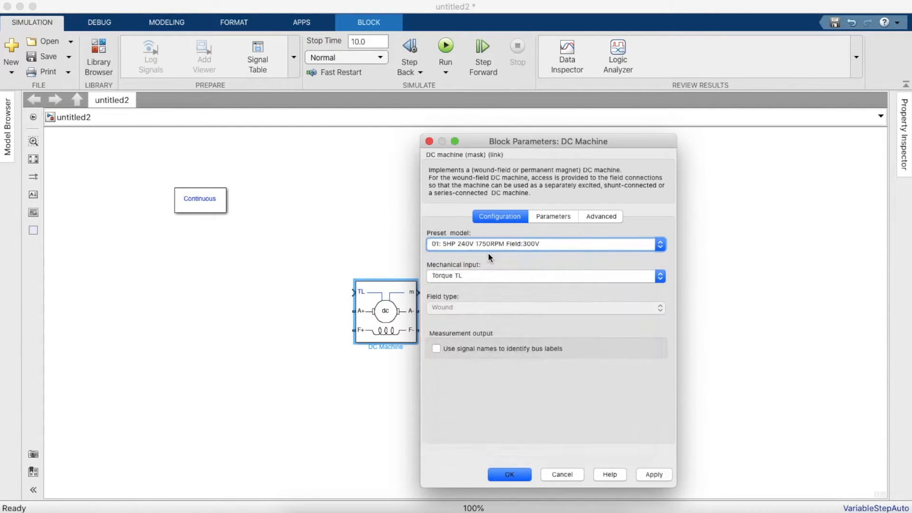
left_click(508, 474)
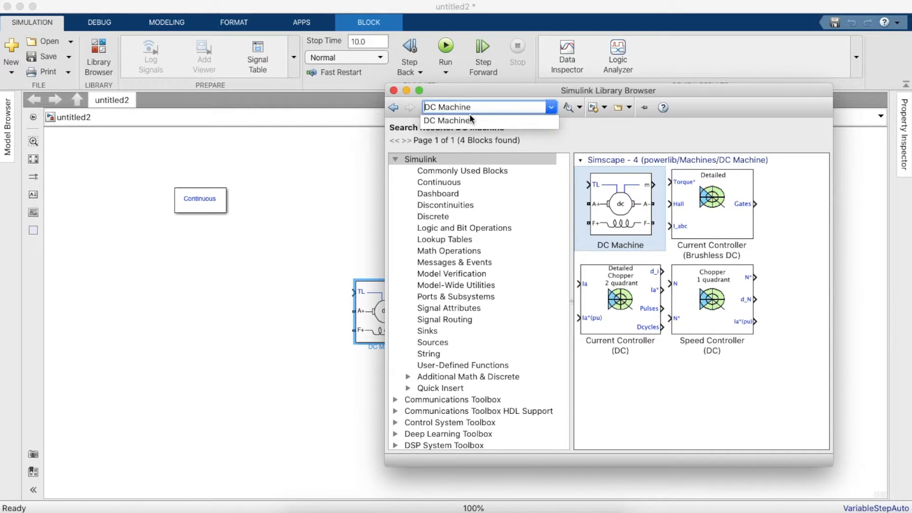
Place a DC Voltage Source below the machine and name it Field Voltage
type("DC")
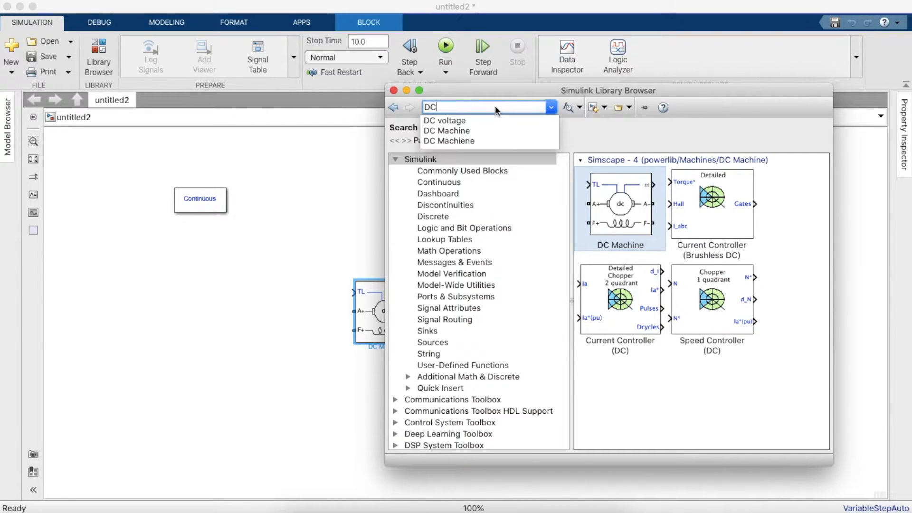
left_click(444, 120)
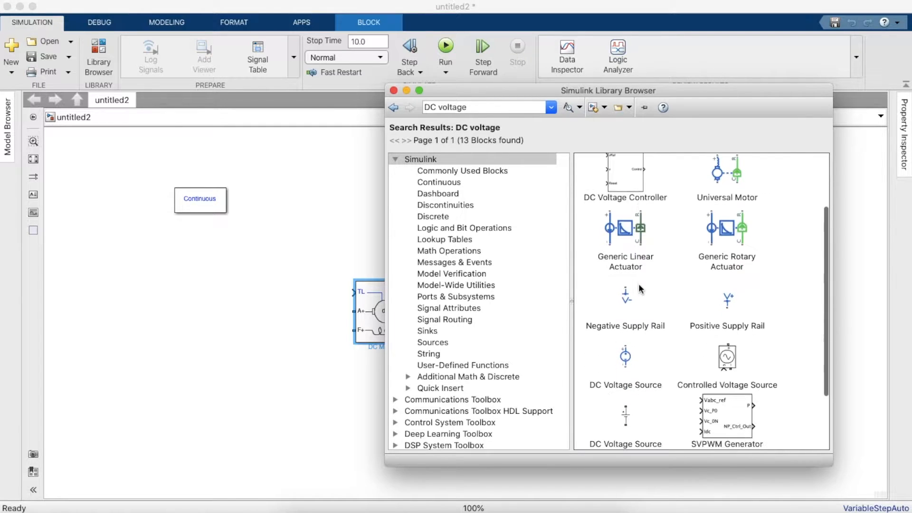
left_click_drag(625, 384, 343, 465)
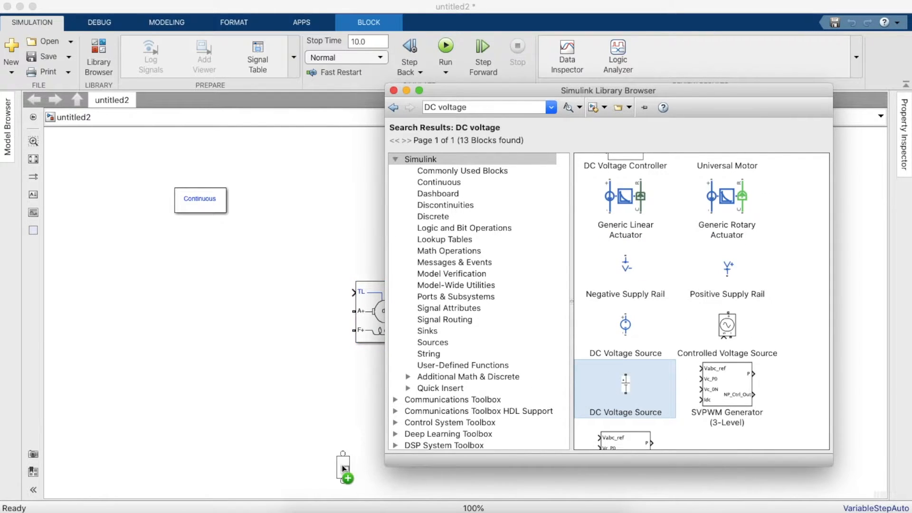
left_click(341, 466)
type("Field Voltage")
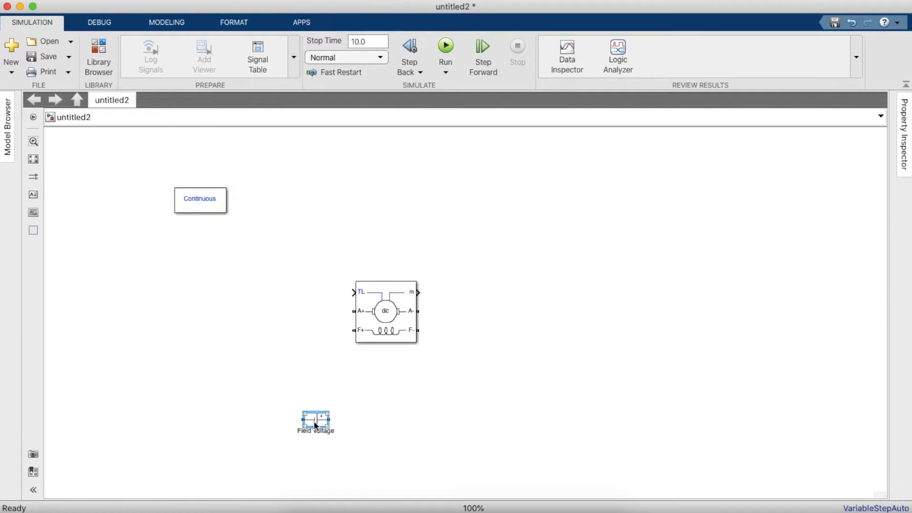
Wire Field Voltage to the F+ and F- terminals, keeping 100 V amplitude
left_click_drag(316, 420, 378, 406)
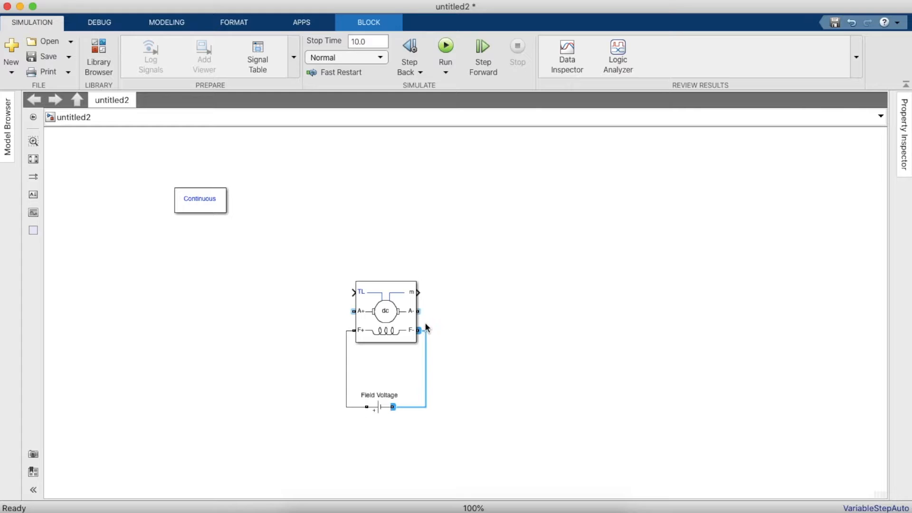
double_click(376, 407)
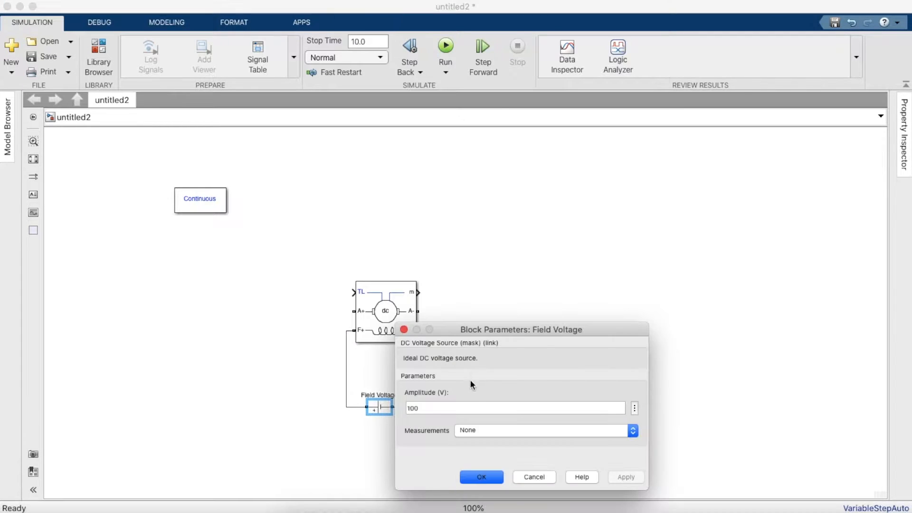
left_click(481, 477)
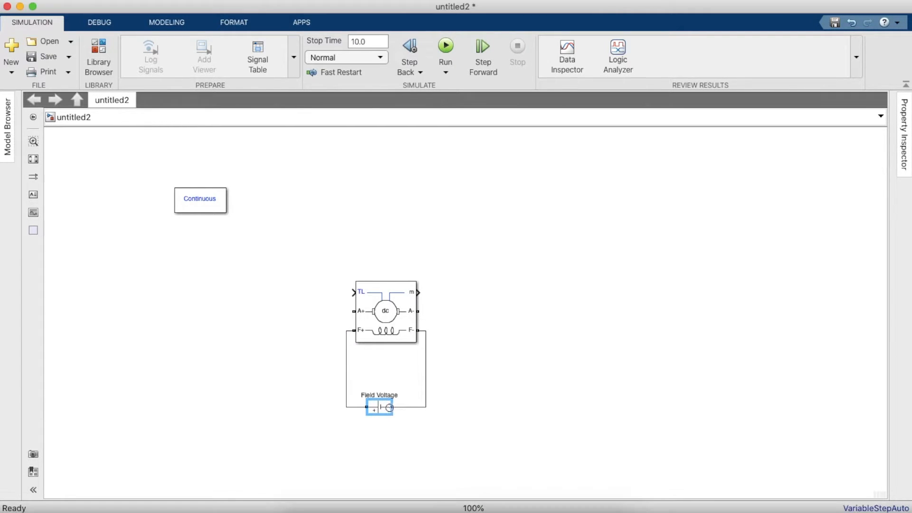
Copy the source as 'Armature Voltage', wire it to A+ and A-, and confirm
left_click_drag(378, 407, 395, 415)
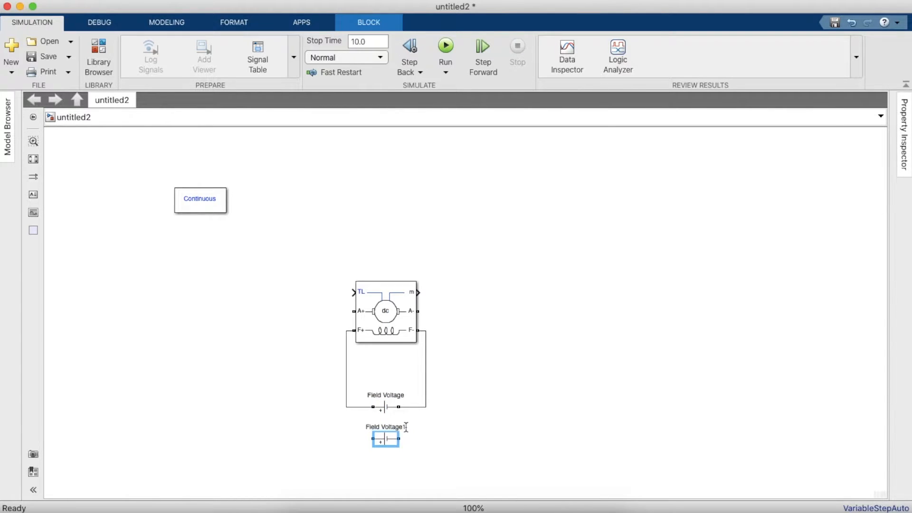
type("Ar")
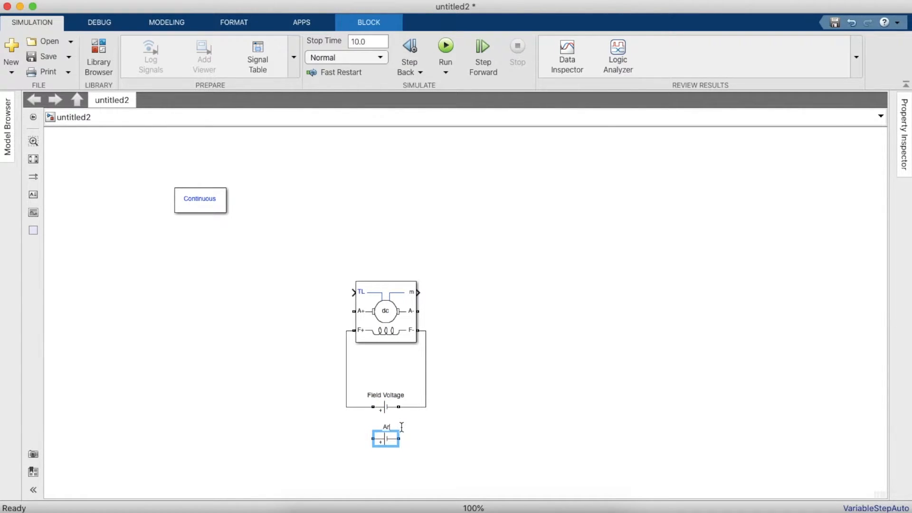
type("rmature Voltage")
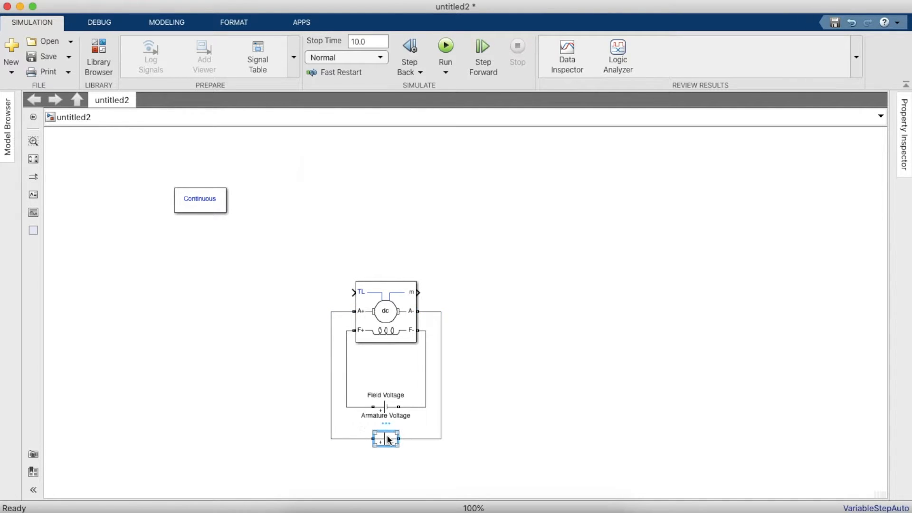
double_click(385, 439)
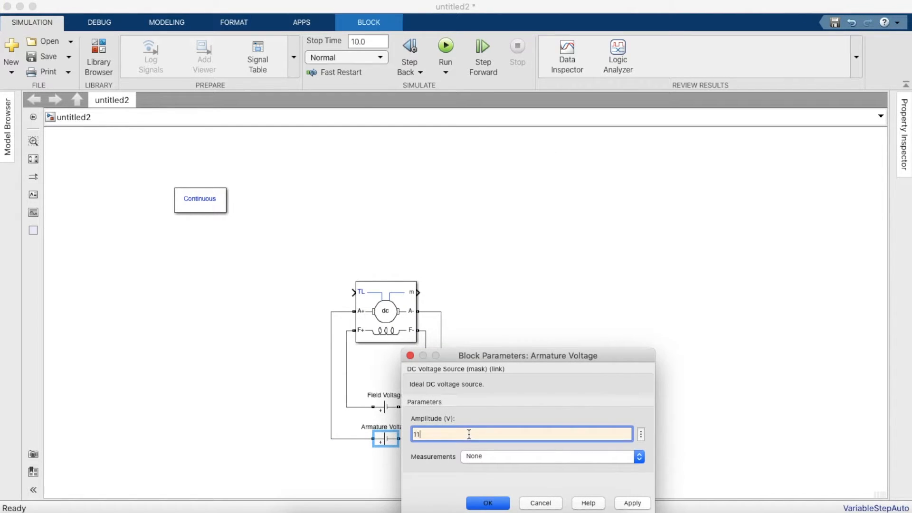
left_click(98, 49)
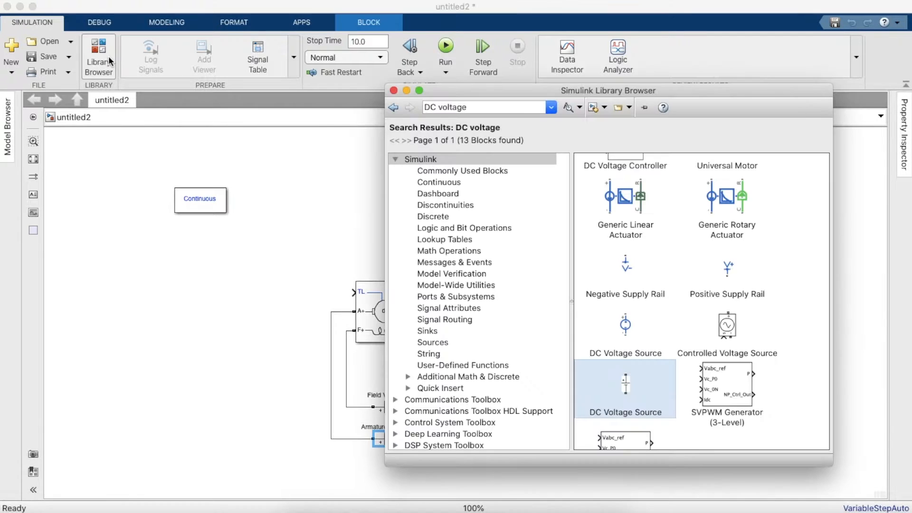
Add a Step block and copy it into a column labelled 0, 3, 5, 10
type("step")
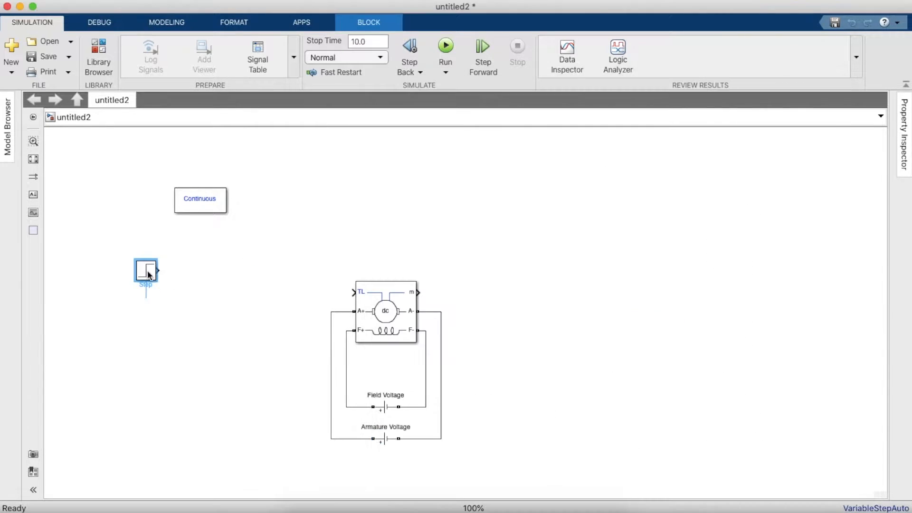
mouse_move(148, 273)
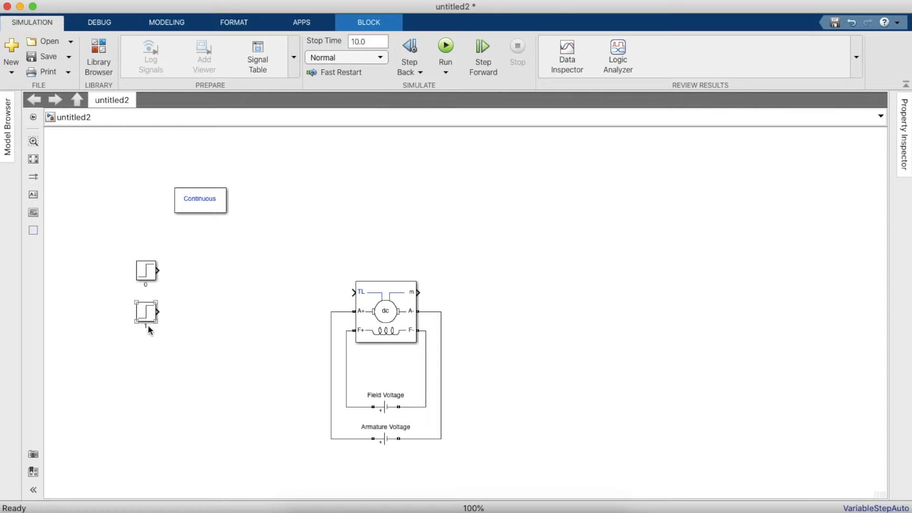
left_click(145, 312)
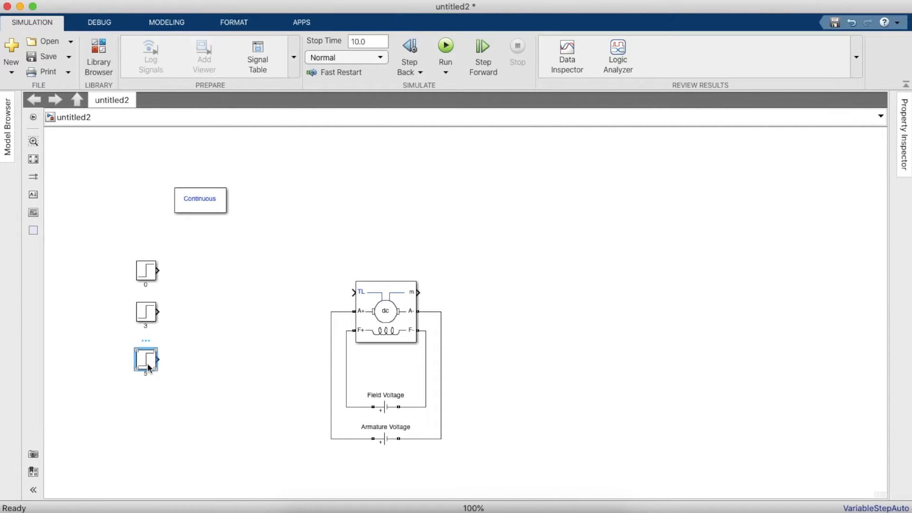
left_click_drag(145, 358, 146, 407)
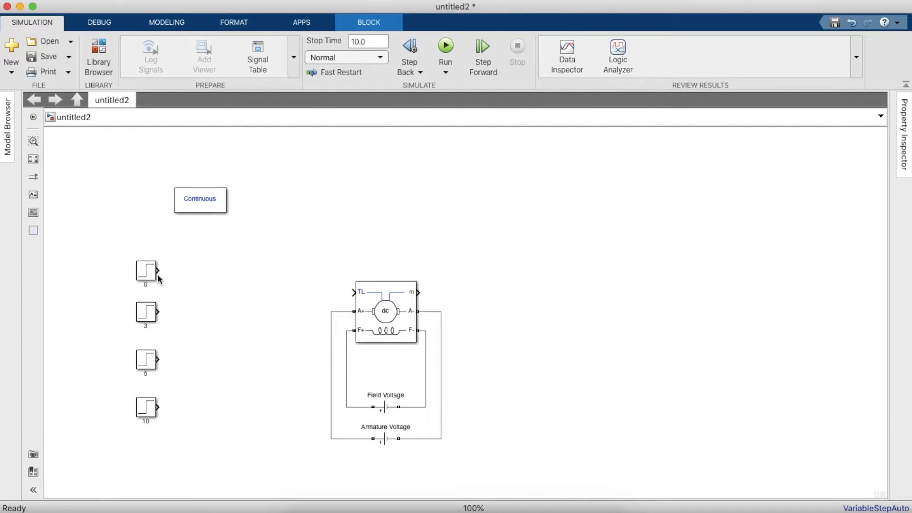
Set Step block 5 to final value 10.18 at time 2; edit block 3's final value to 20
double_click(145, 273)
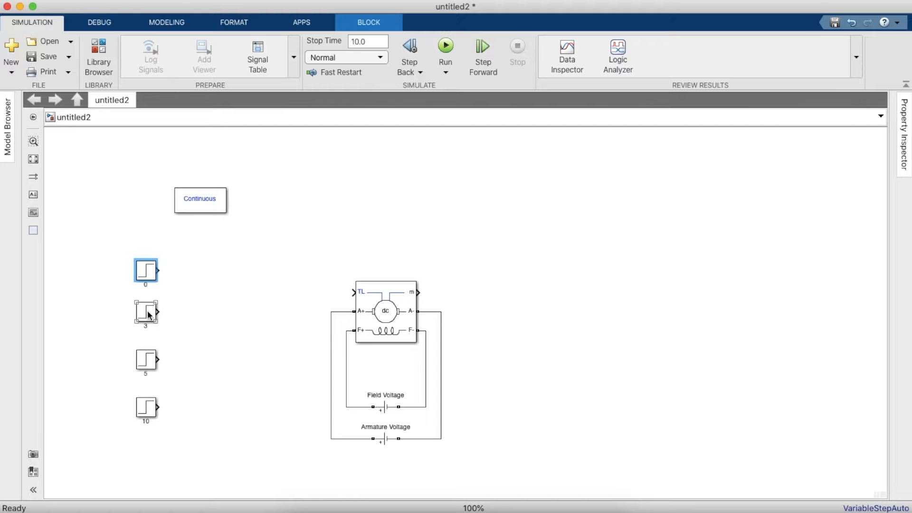
double_click(144, 314)
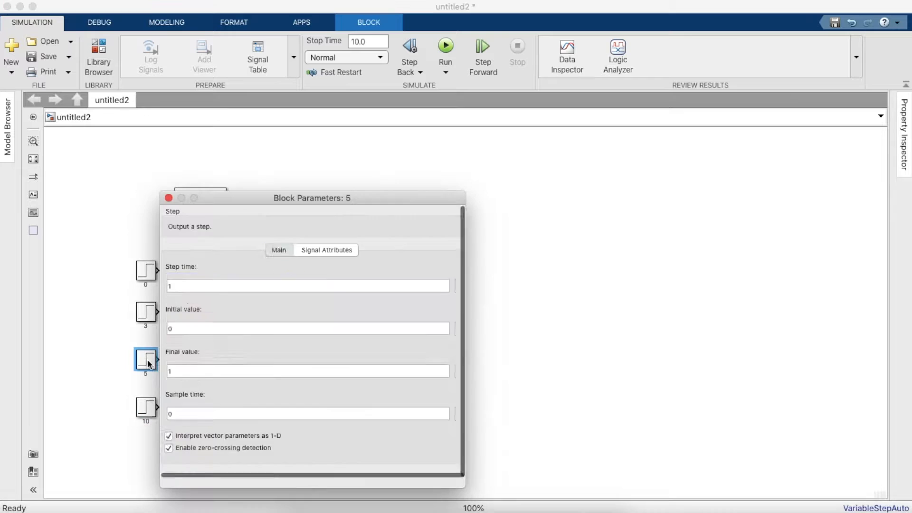
left_click(278, 250)
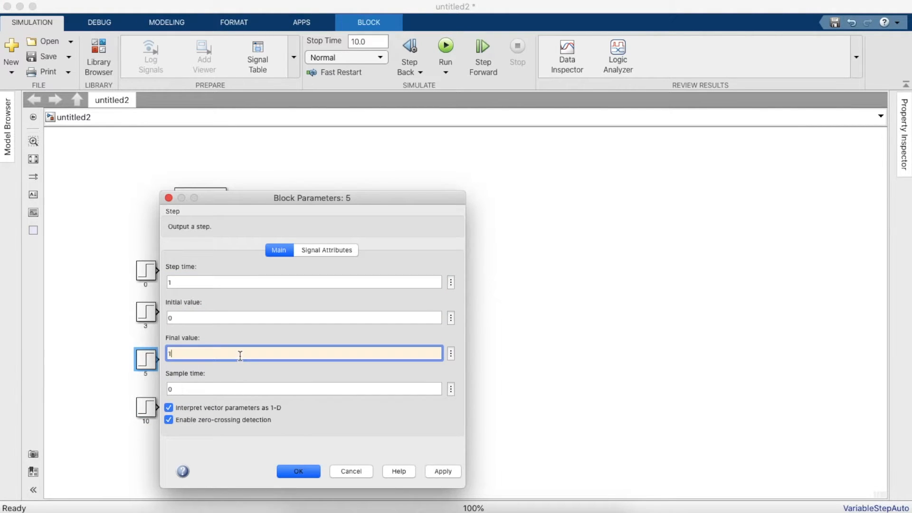
type("0.18")
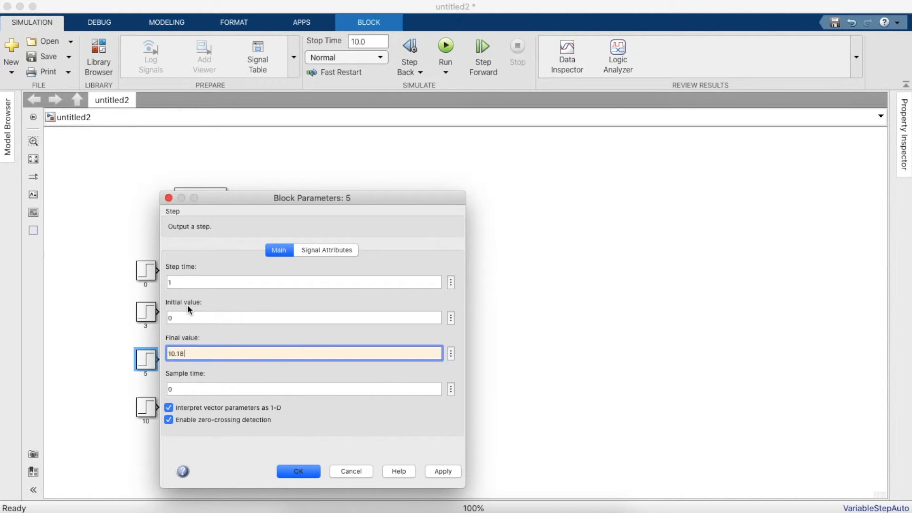
mouse_move(205, 282)
type("2")
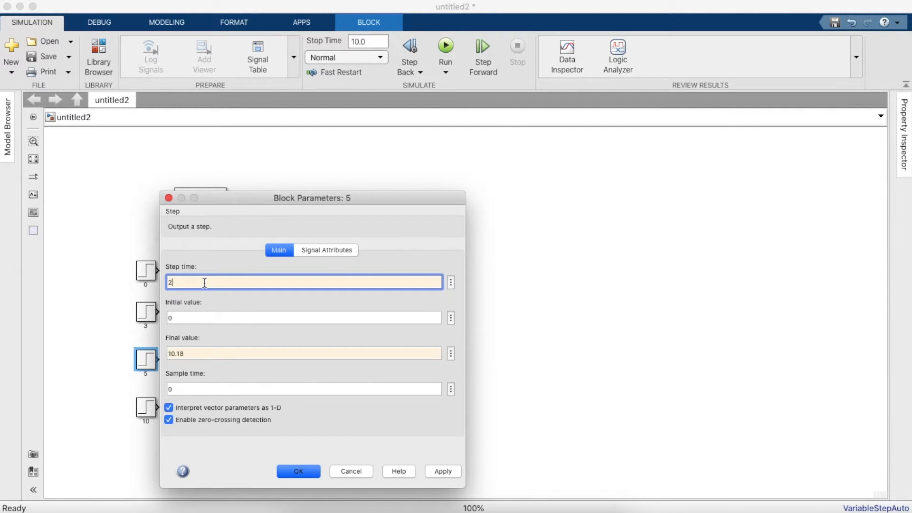
left_click(299, 471)
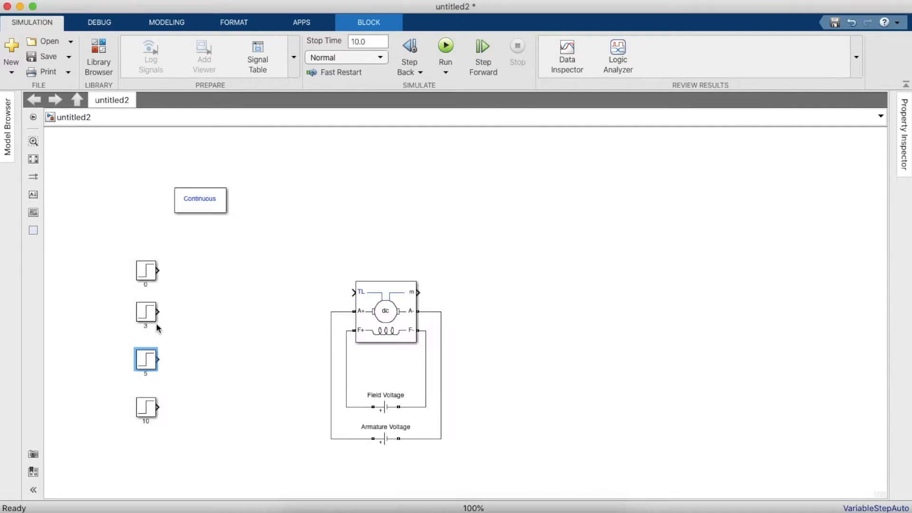
double_click(145, 313)
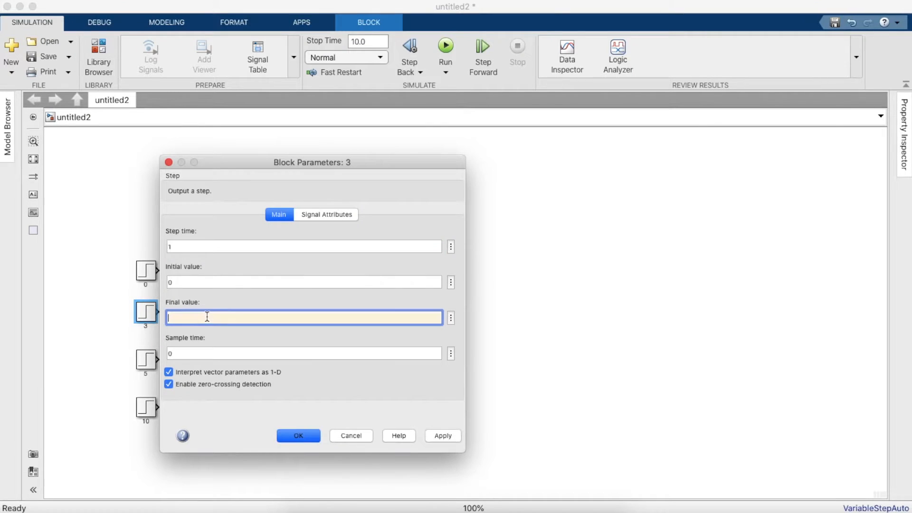
type("20")
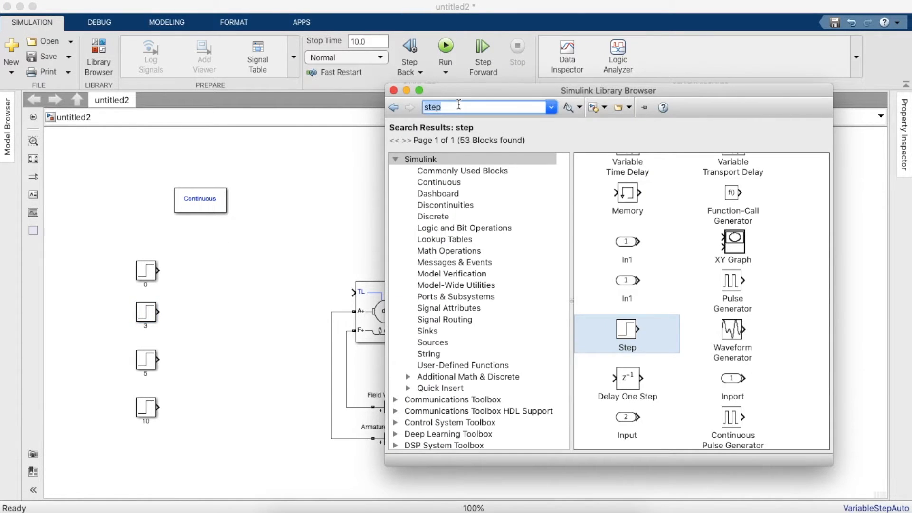
Add a four-input Sum block and connect its output to the DC Machine's TL input
type("Add")
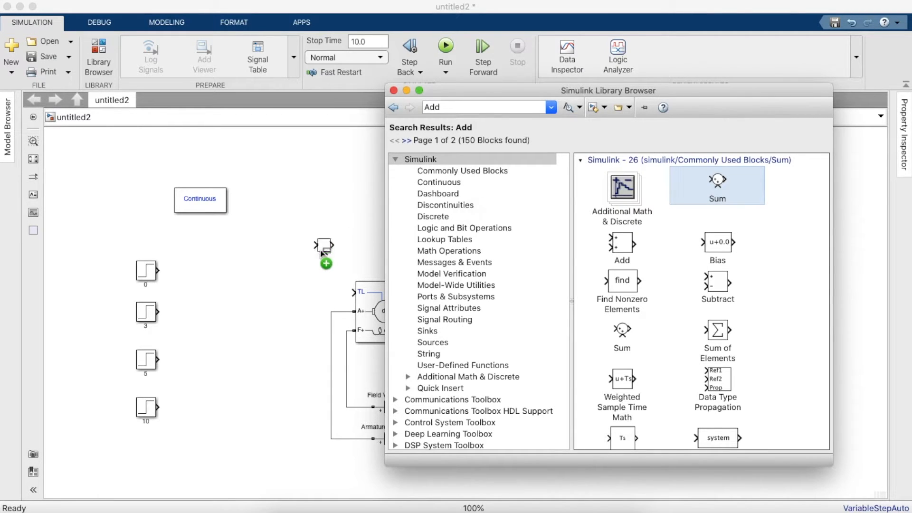
left_click_drag(717, 185, 215, 350)
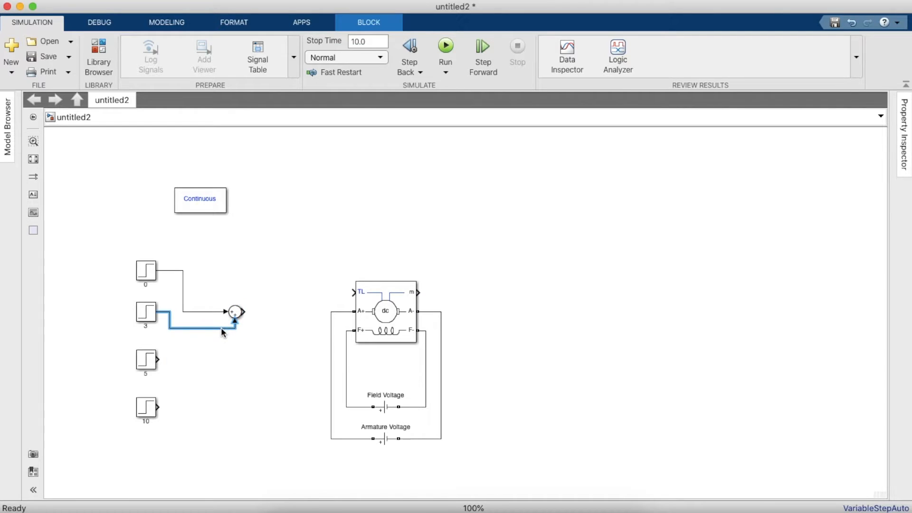
double_click(234, 311)
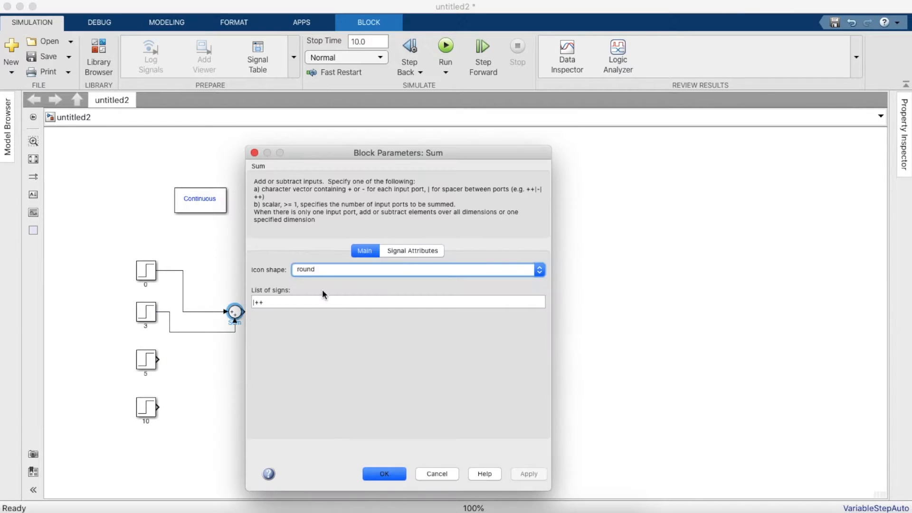
left_click(355, 302)
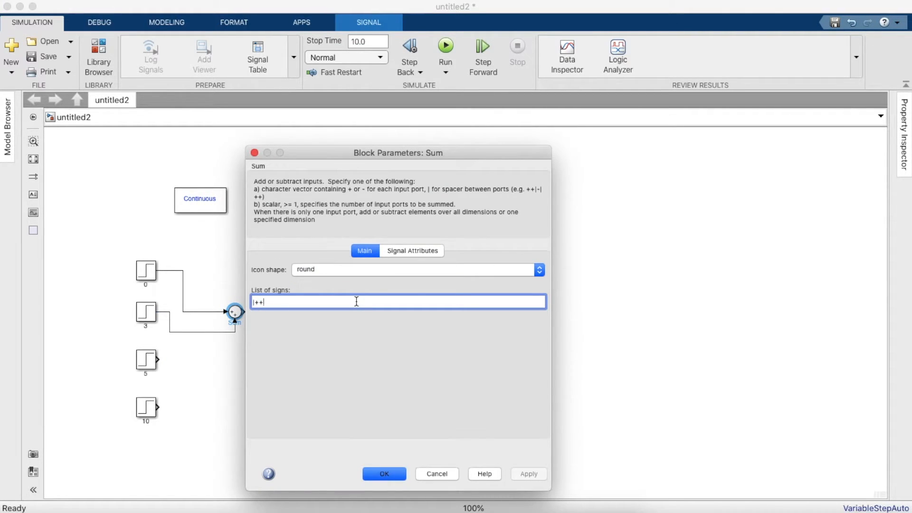
left_click(384, 474)
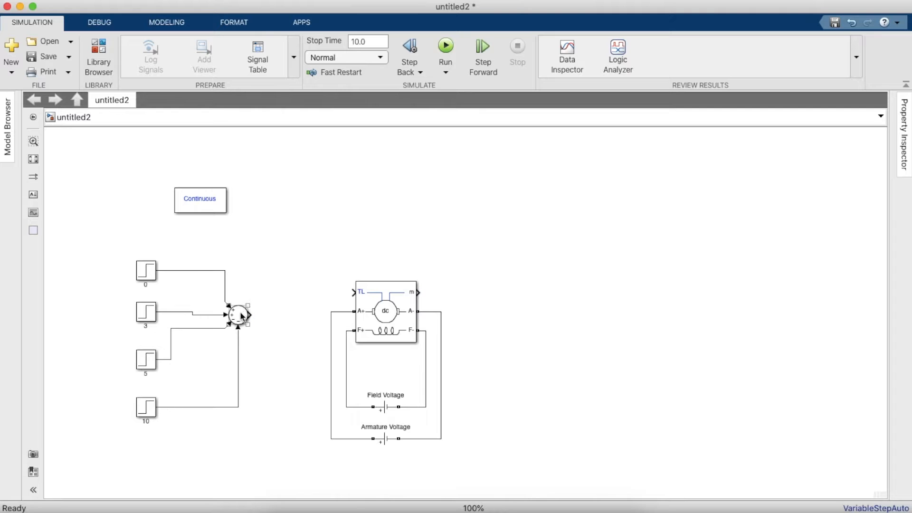
left_click(235, 314)
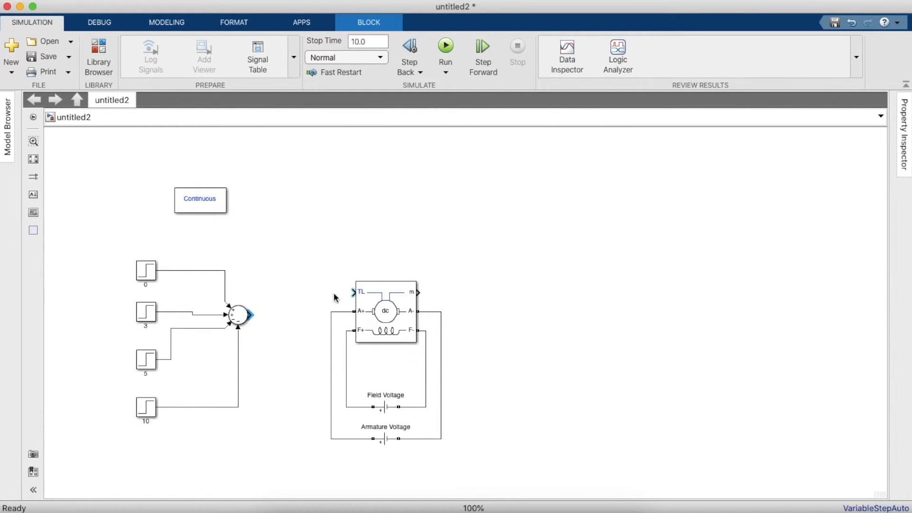
left_click_drag(249, 314, 355, 293)
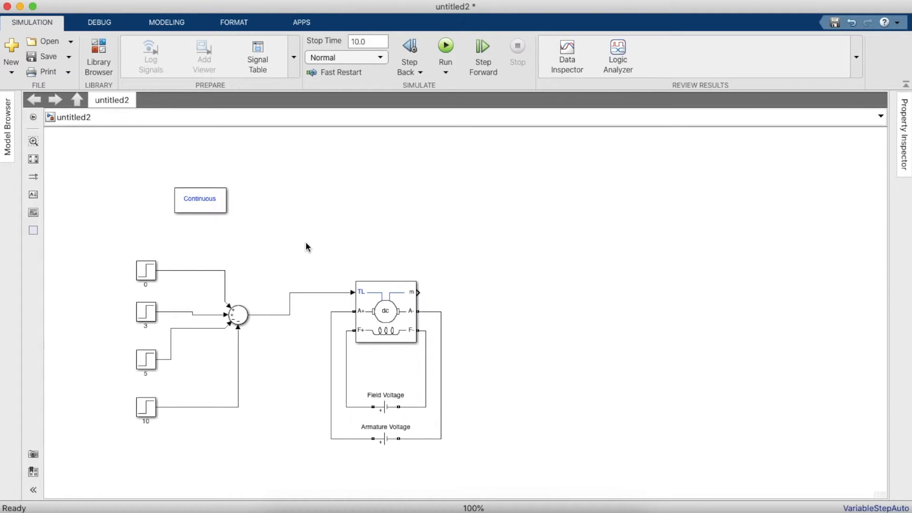
mouse_move(274, 237)
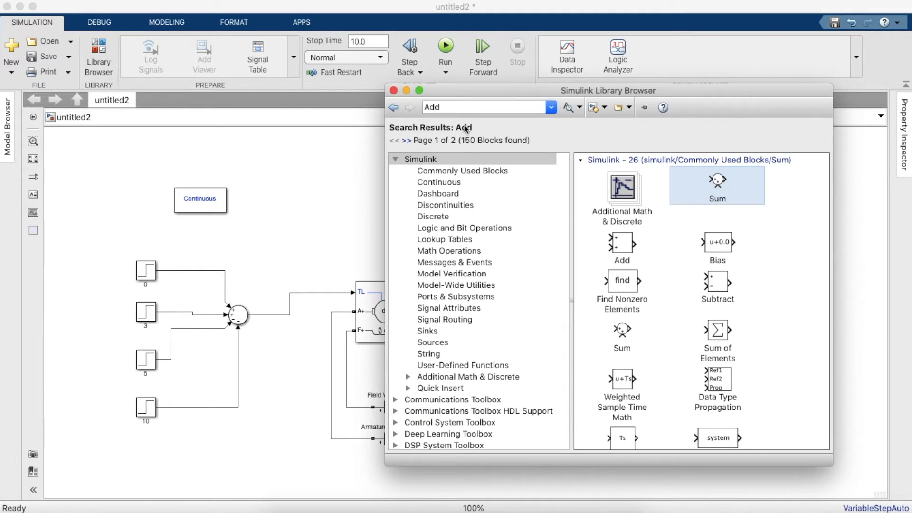
Add a Bus Selector on the m output, selecting speed, torque, field and armature currents
type("Bus")
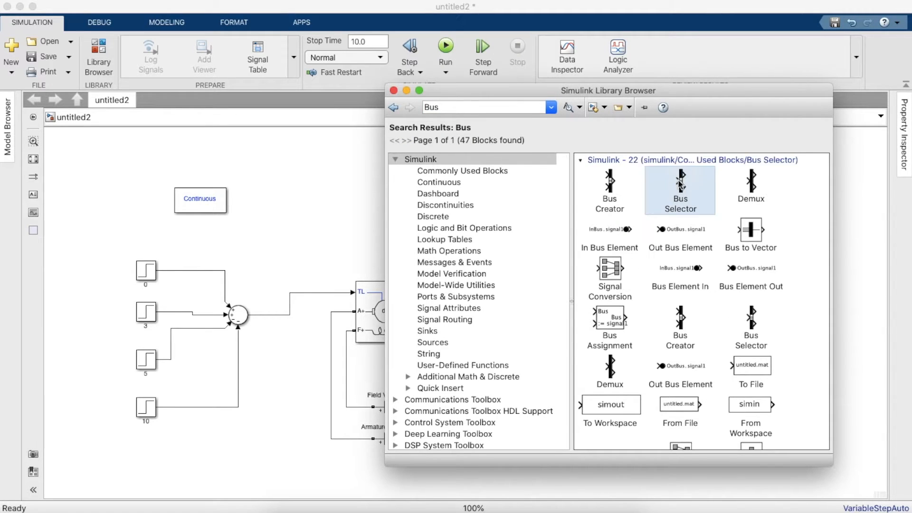
left_click_drag(679, 189, 484, 291)
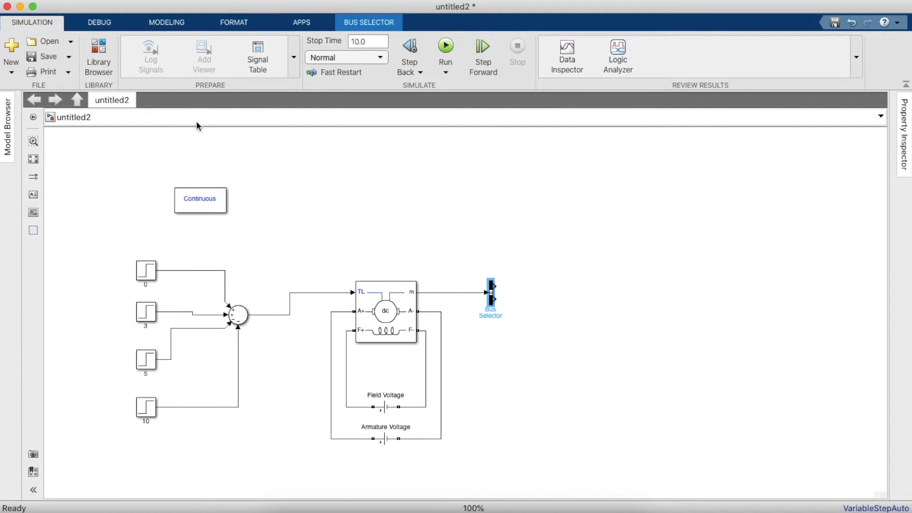
double_click(491, 294)
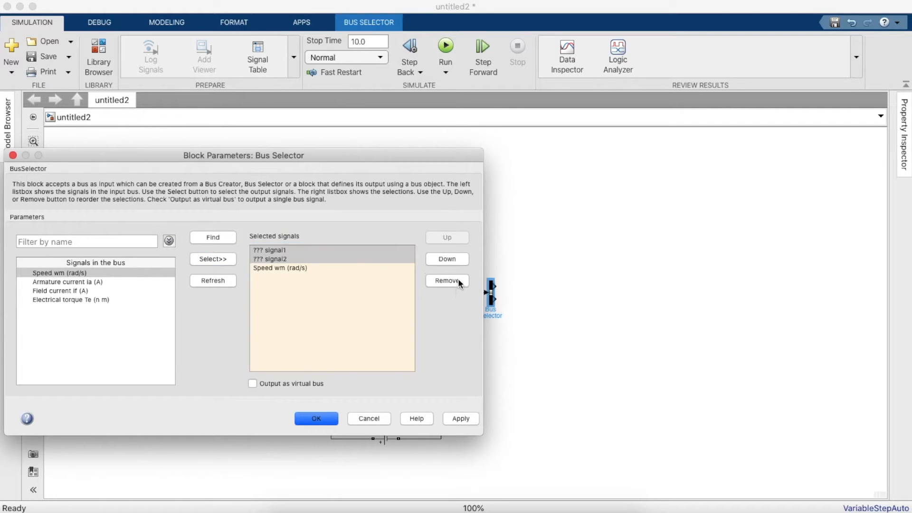
left_click(213, 259)
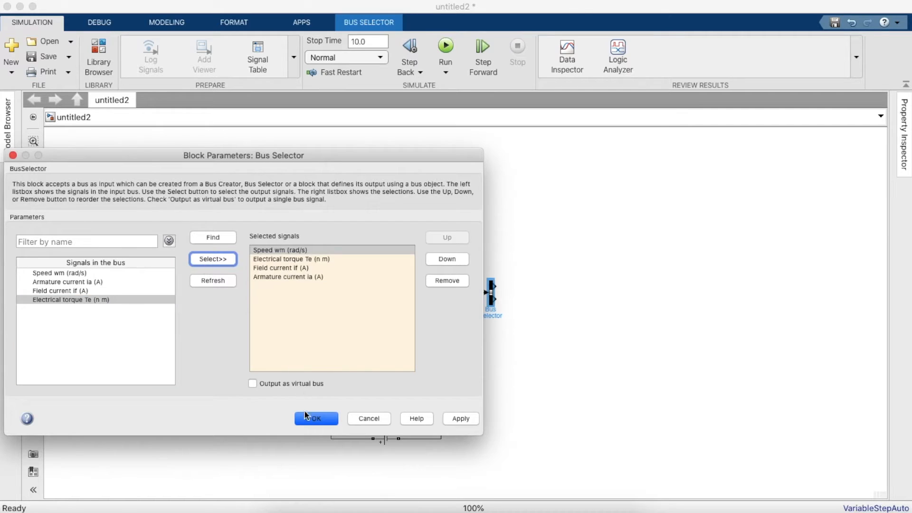
left_click(315, 419)
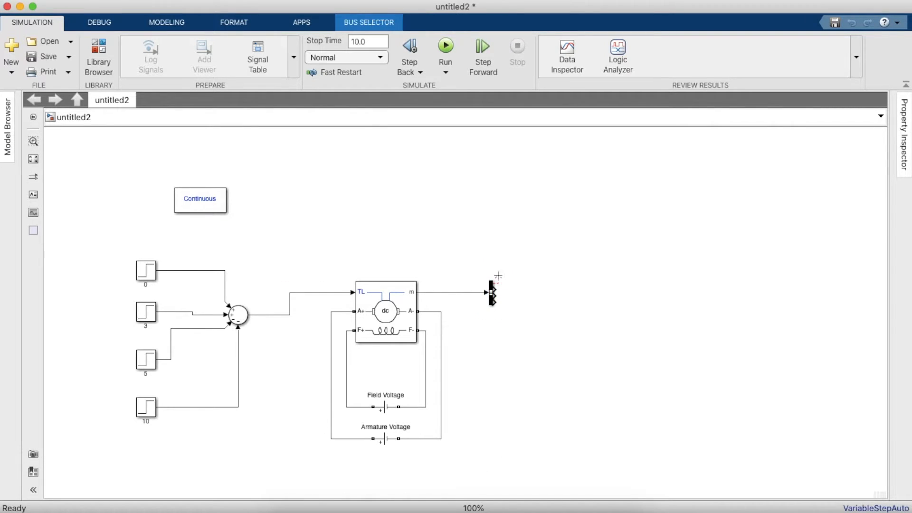
left_click(491, 298)
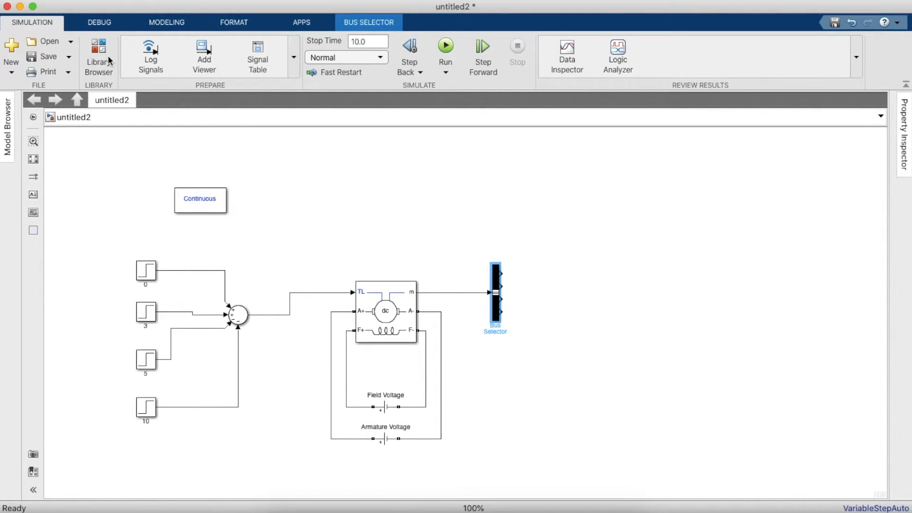
Add a Display block from the library search, then reopen the block library
left_click(98, 48)
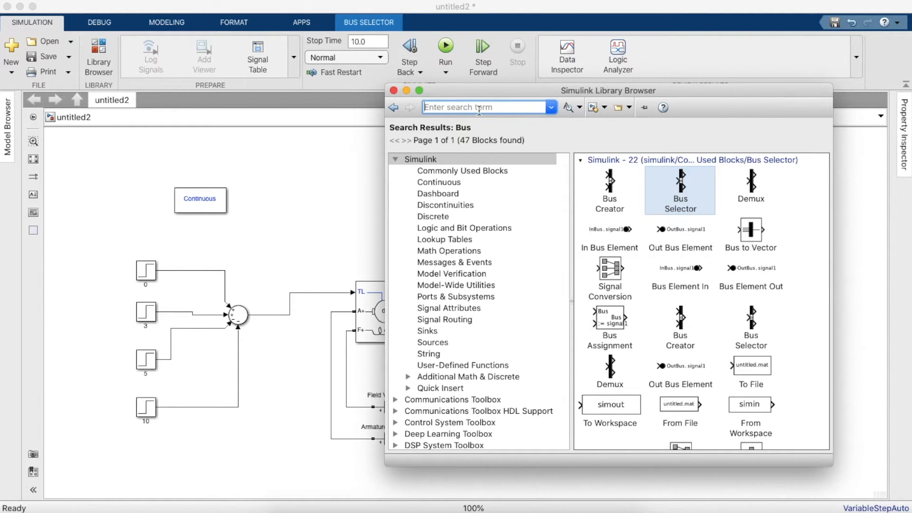
type("Dis")
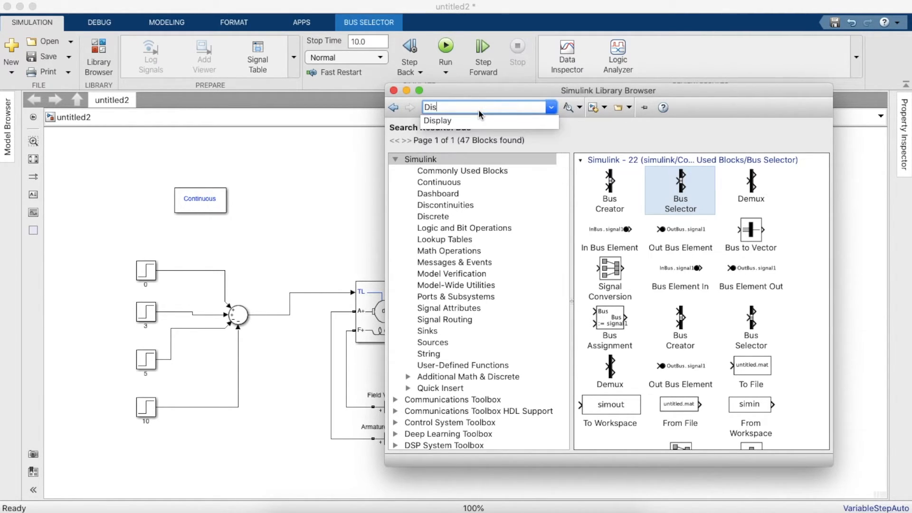
left_click(437, 120)
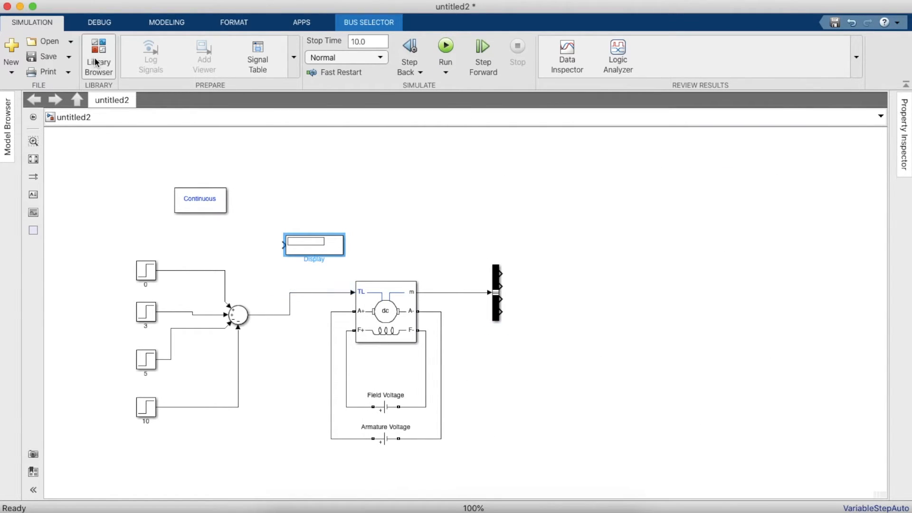
left_click(98, 51)
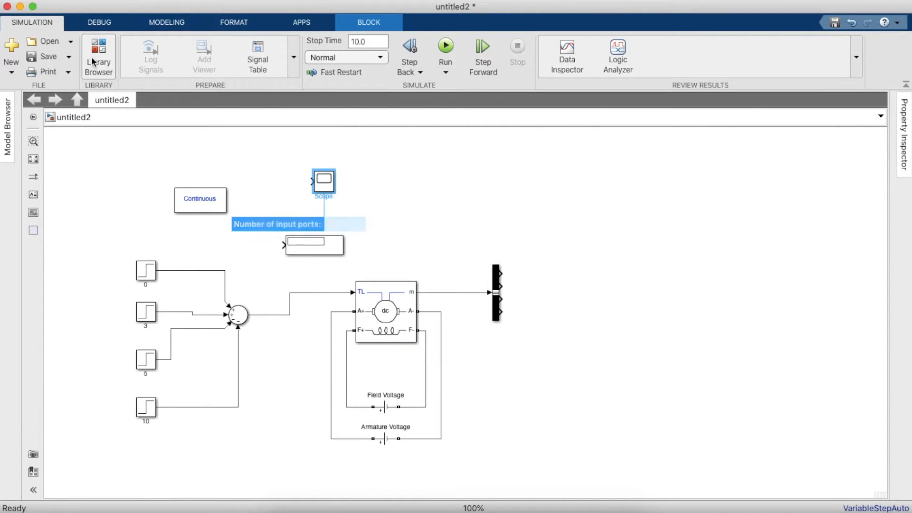
left_click(99, 54)
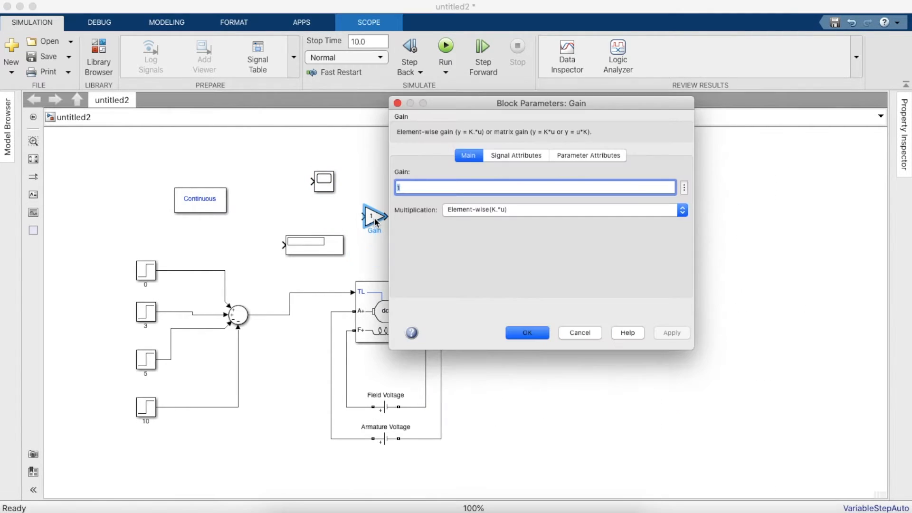
Set the Gain to 60/(2*pi) and move it beside the speed output
type("60/")
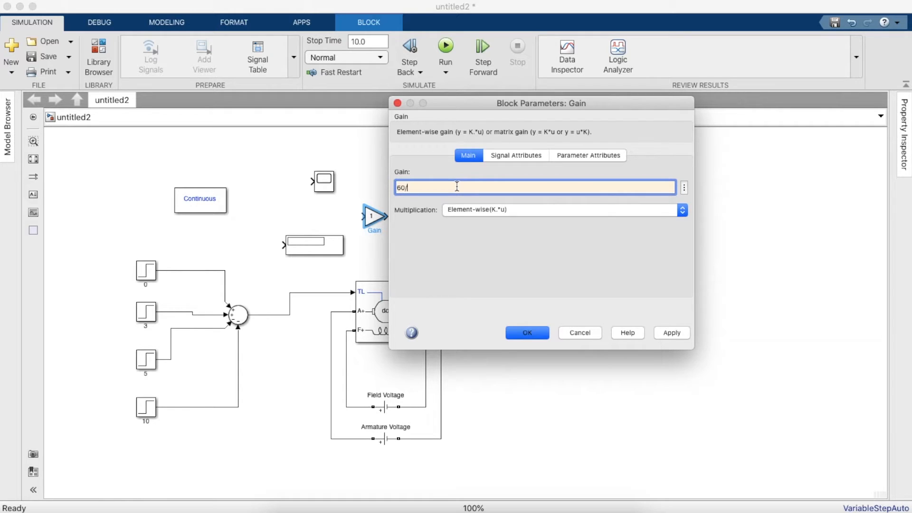
type("(2*pi")
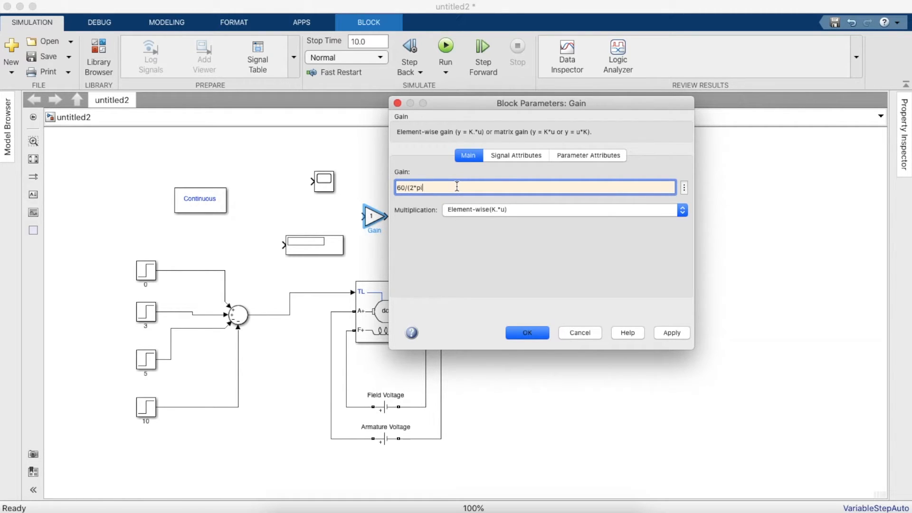
left_click(526, 333)
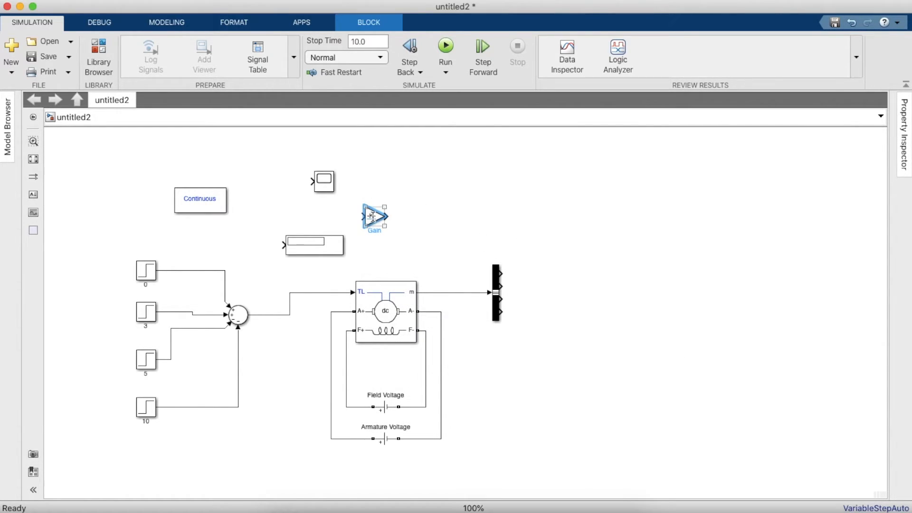
left_click_drag(375, 217, 544, 274)
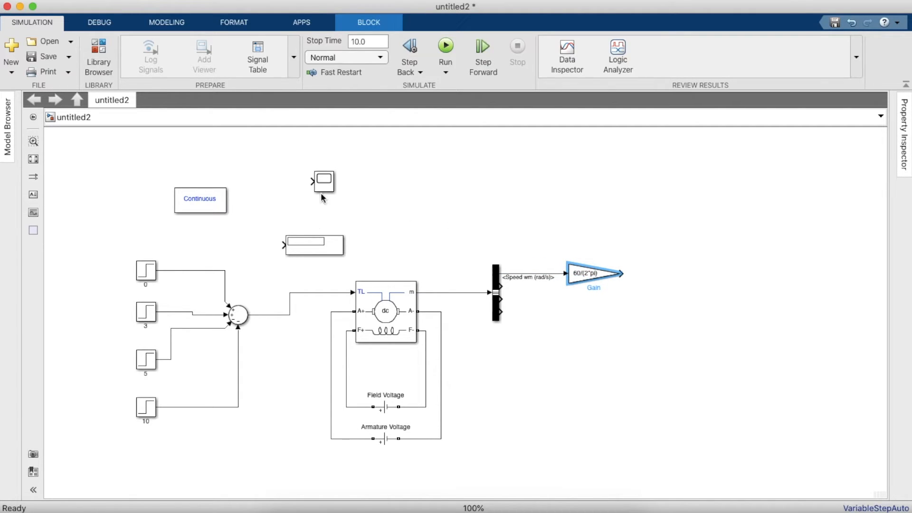
Move the Scope right of the Gain and wire torque, field and armature currents into it
left_click_drag(324, 182, 697, 285)
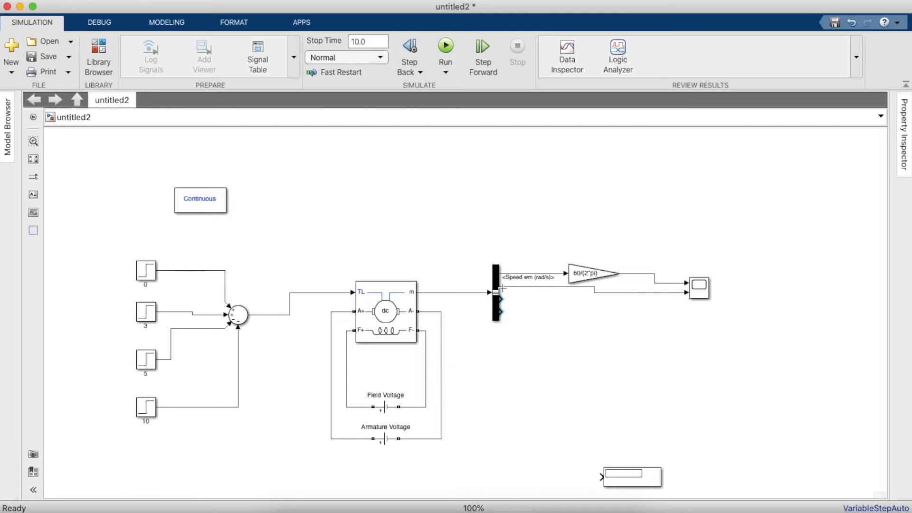
left_click_drag(499, 298, 686, 290)
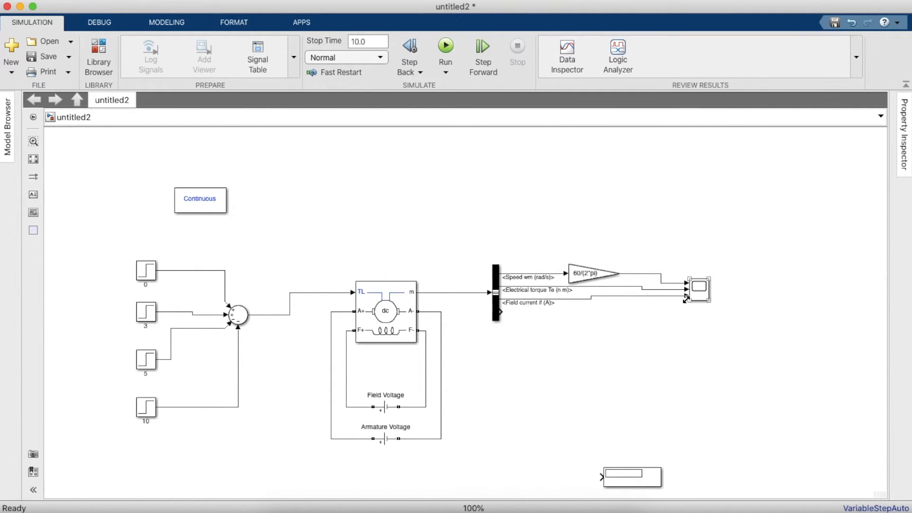
left_click(700, 289)
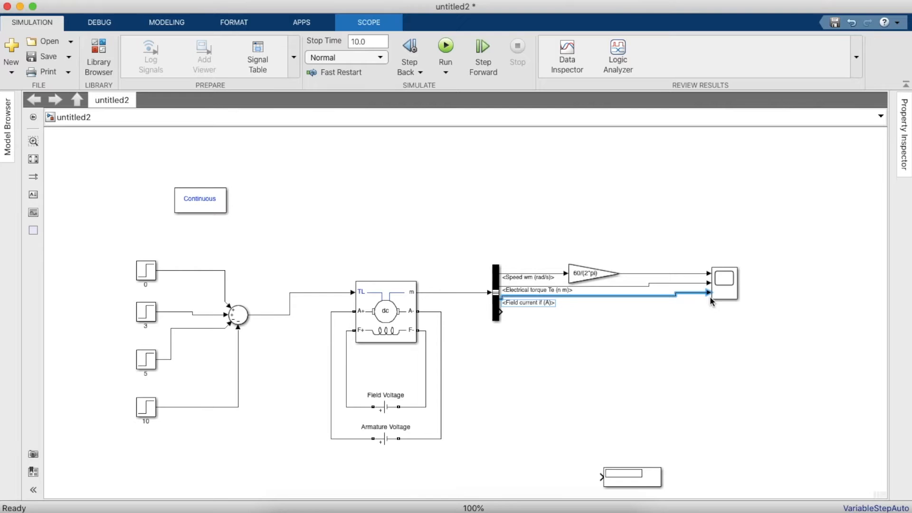
left_click(725, 287)
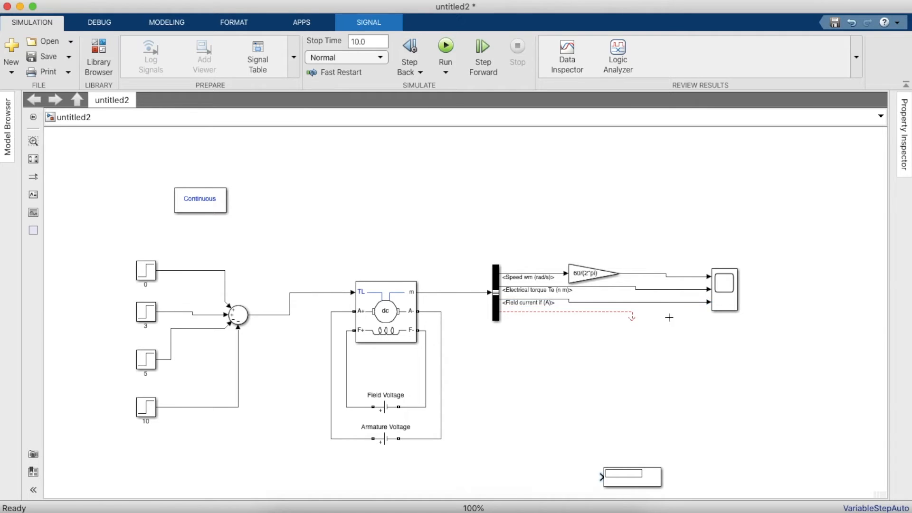
left_click_drag(630, 476, 665, 228)
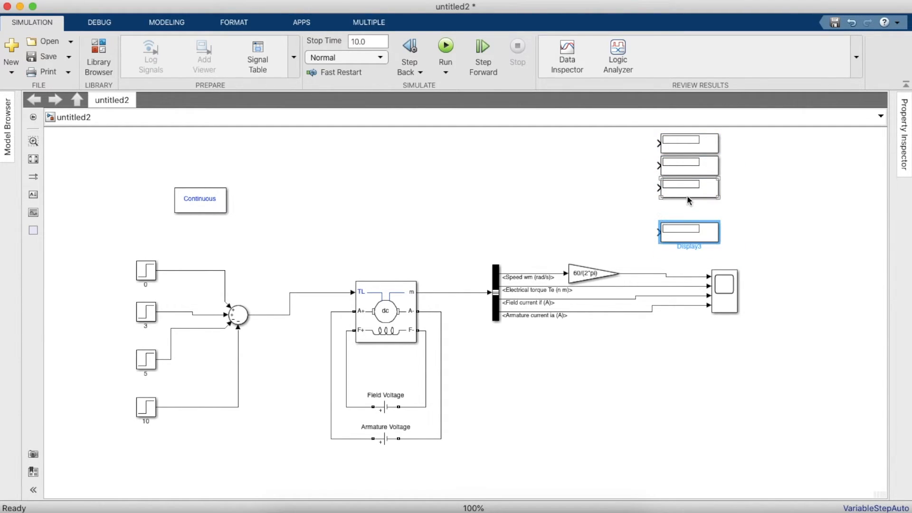
Distribute the four stacked Display blocks evenly and select the top display
left_click(689, 166)
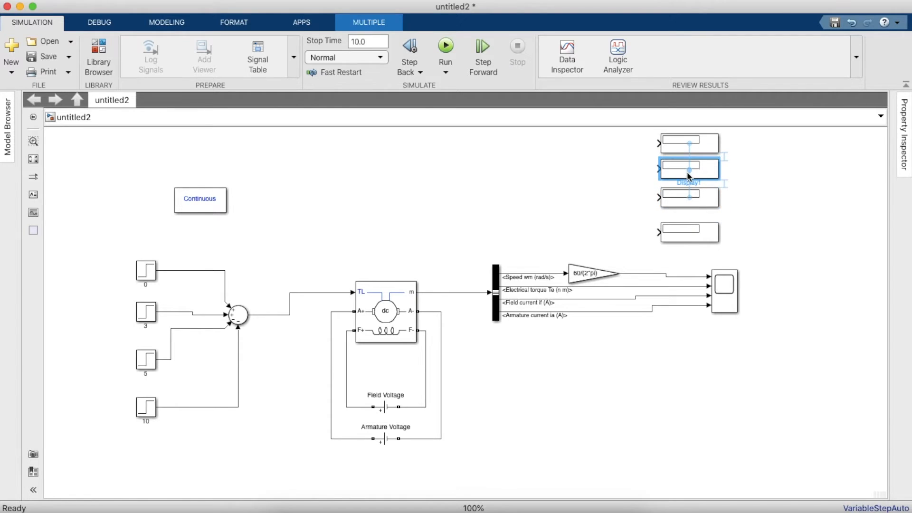
left_click(679, 139)
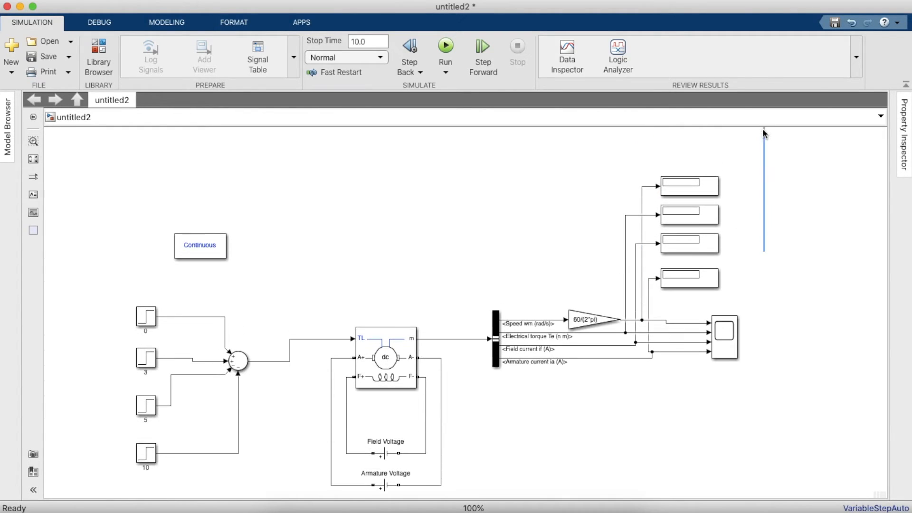
left_click(690, 169)
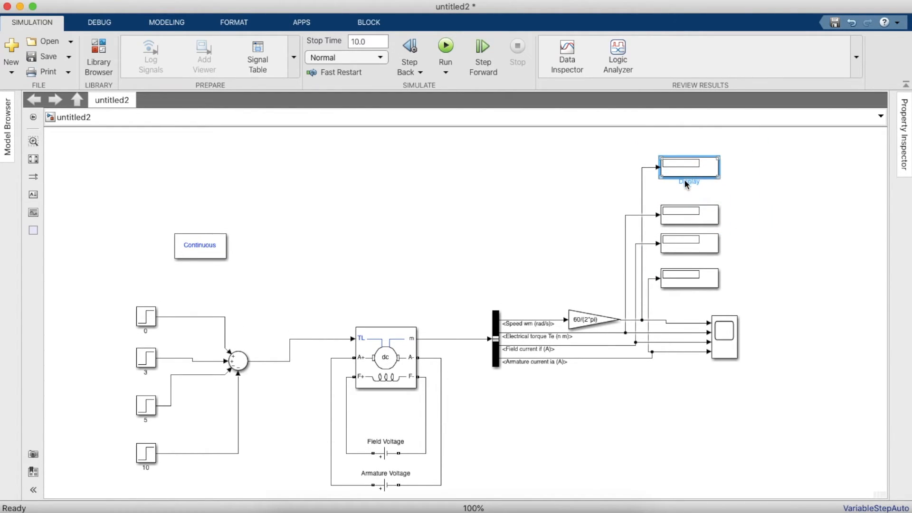
Label the top display Speed and shift the Armature Current display right
left_click(688, 181)
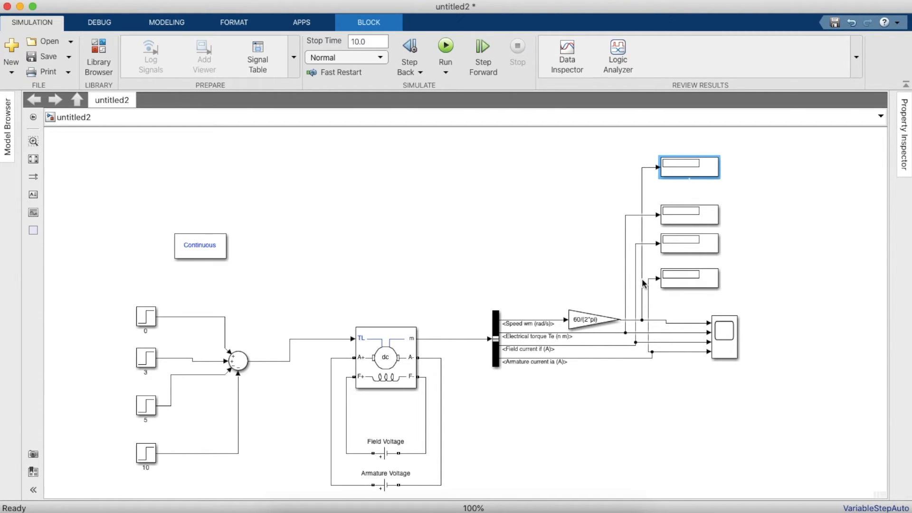
type("Spee")
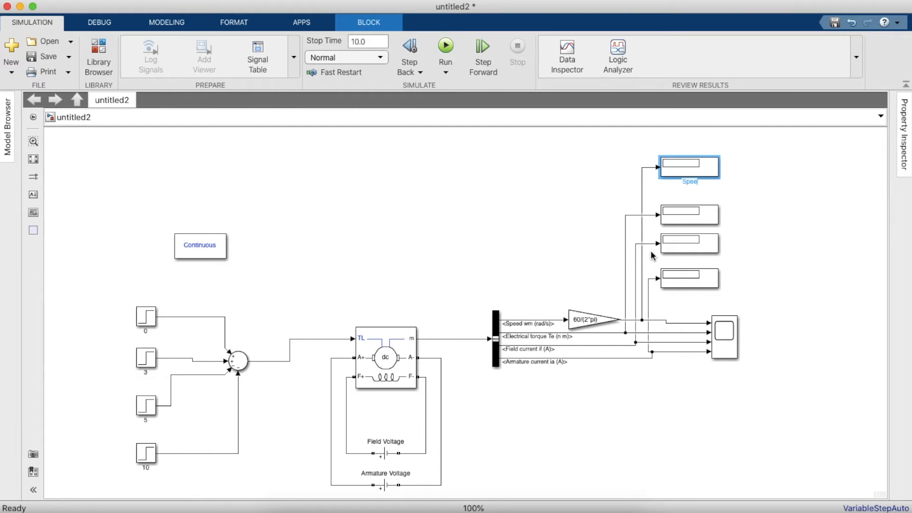
left_click(688, 279)
type("Armature Cur")
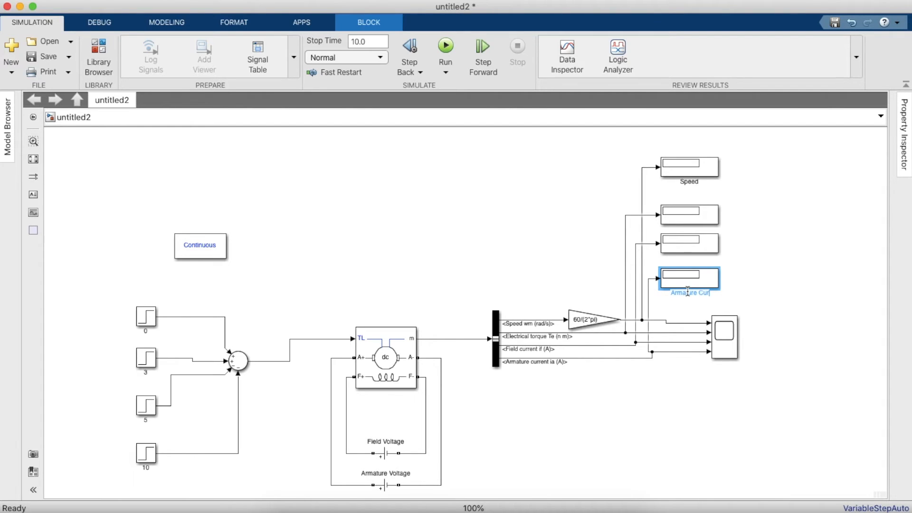
left_click_drag(690, 277, 741, 275)
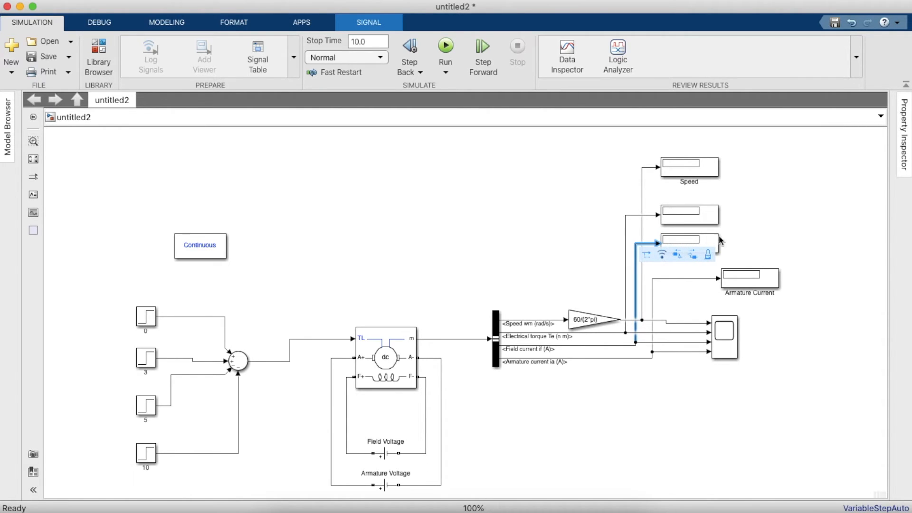
Rename displays to Field Current and Torque and label the speed gain block
left_click(689, 243)
type("Field Current")
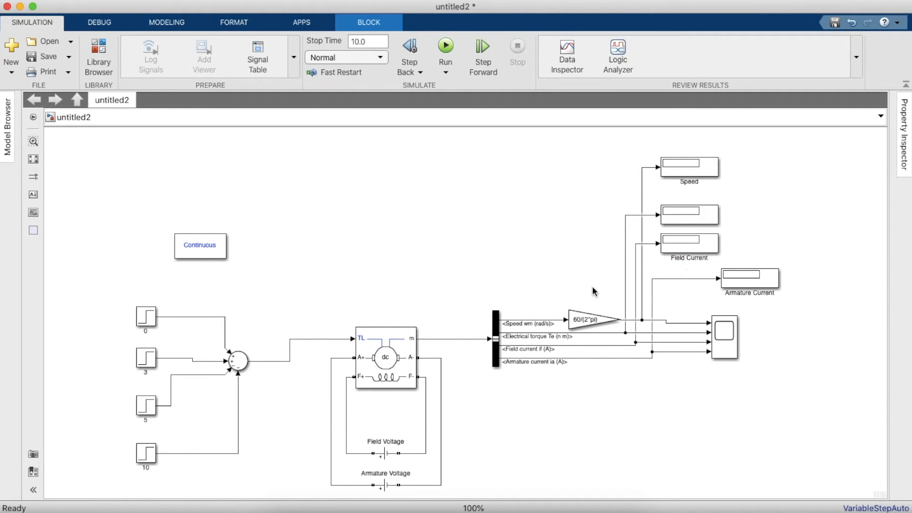
left_click(588, 321)
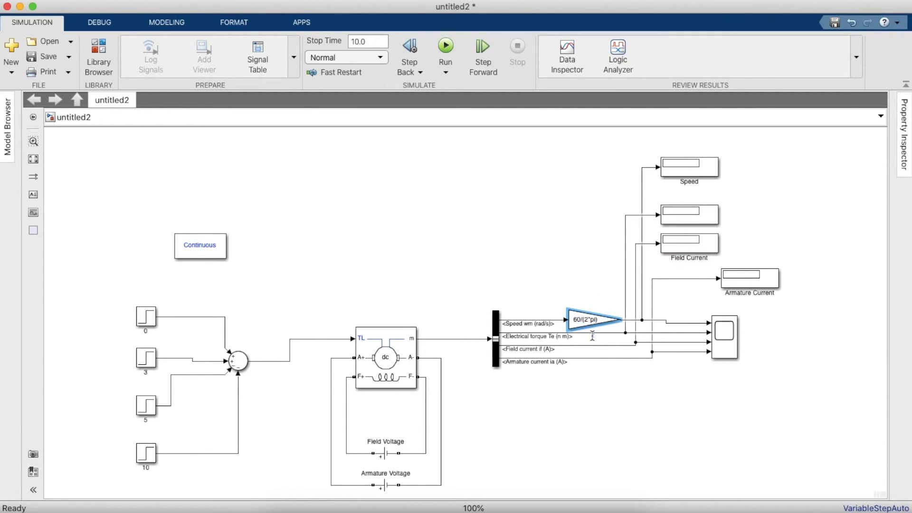
left_click(589, 319)
type("SPeed")
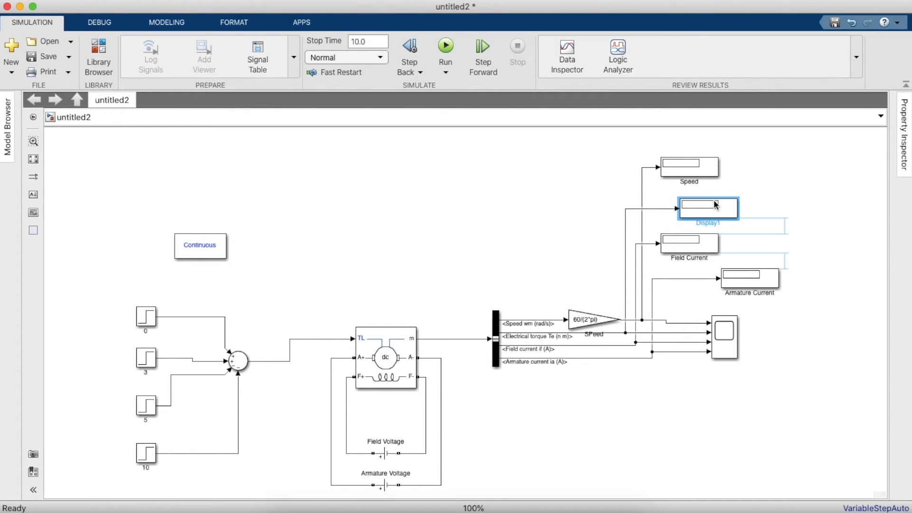
left_click(709, 206)
type("Torque")
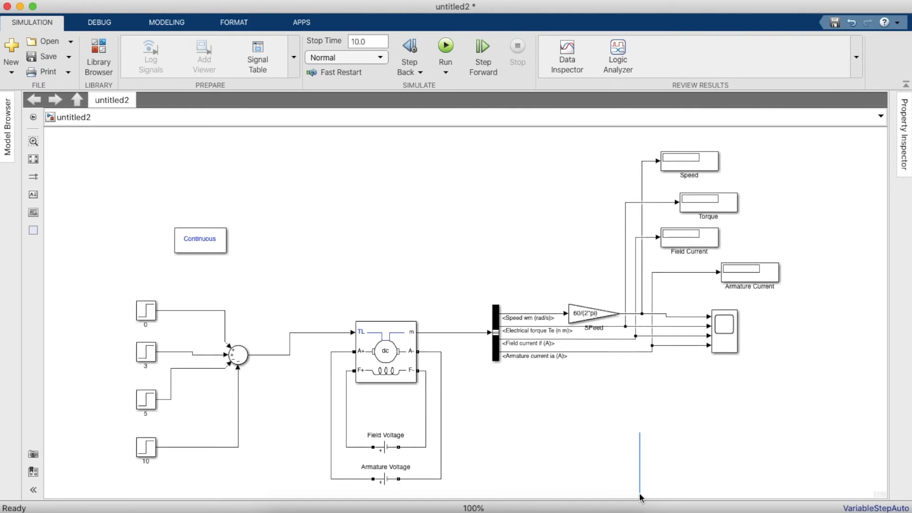
Run the simulation and open the Scope's plot window
left_click(445, 45)
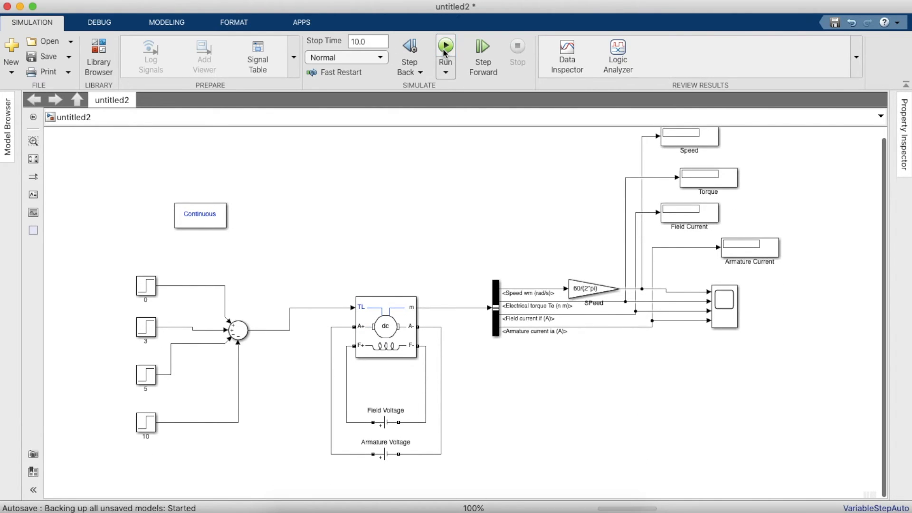
left_click(446, 44)
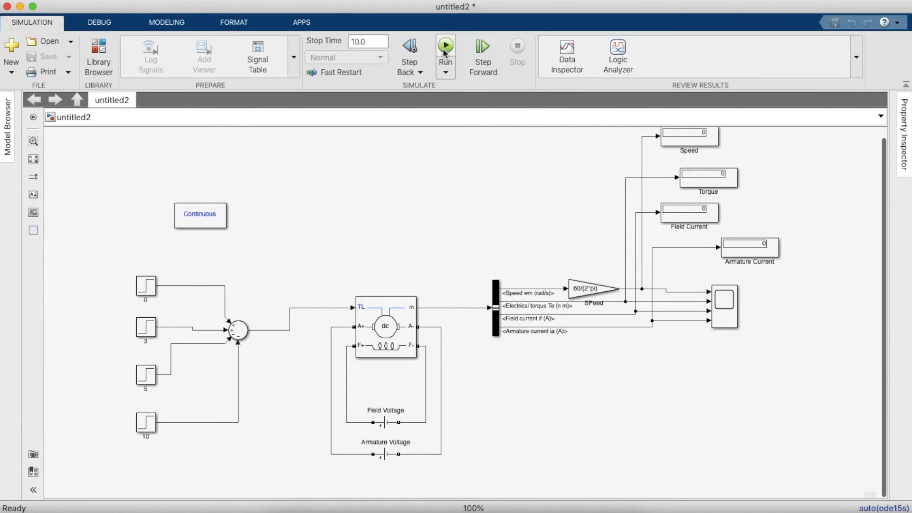
left_click(445, 45)
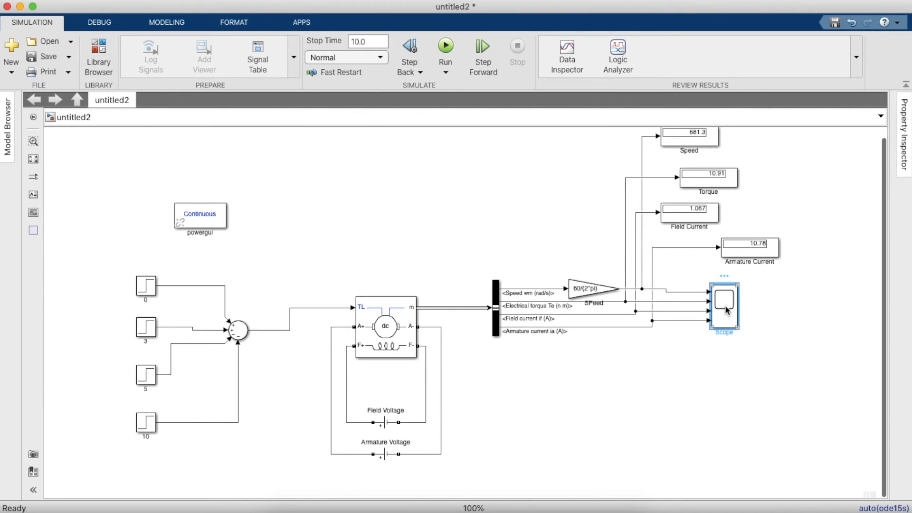
double_click(724, 306)
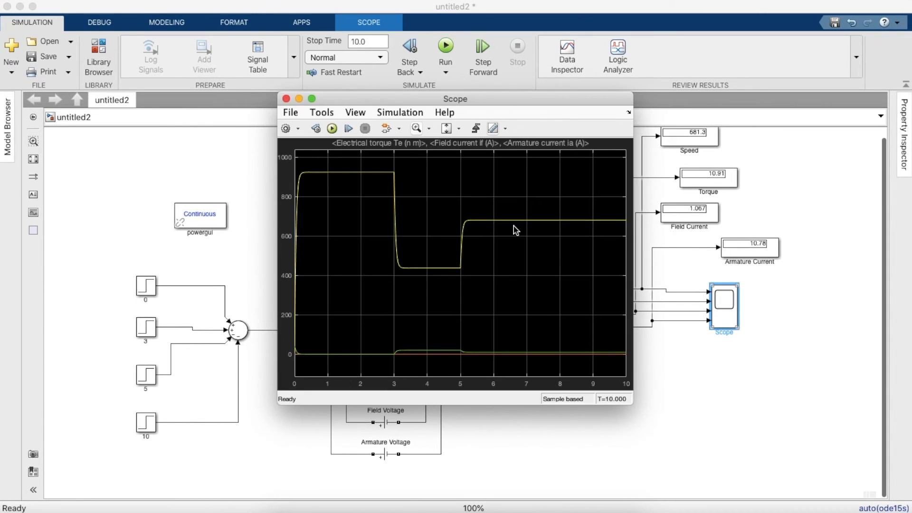
Switch the Scope to four stacked plots, maximize it, and rerun with stop time 14
left_click(355, 112)
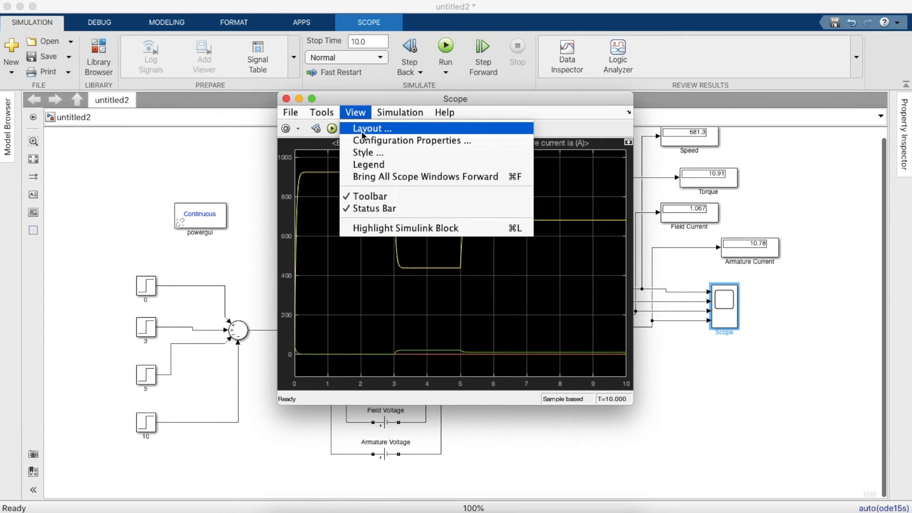
left_click(370, 129)
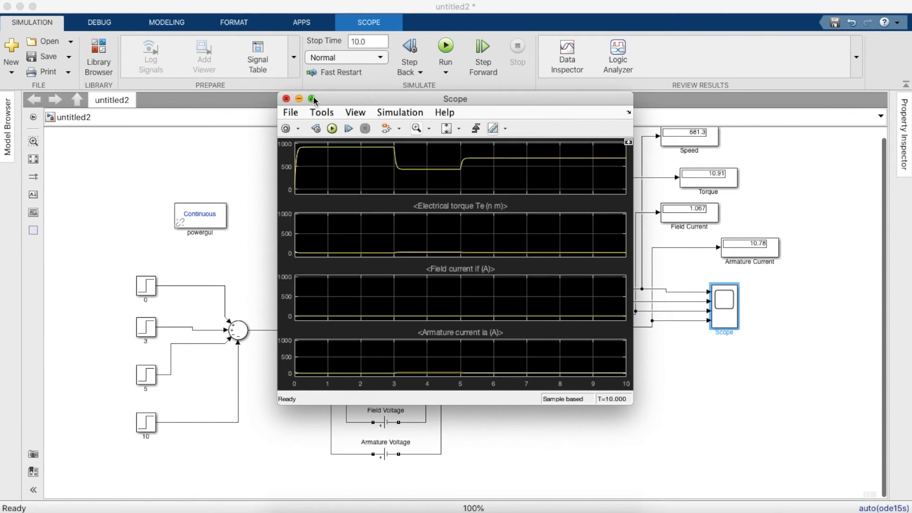
left_click(310, 99)
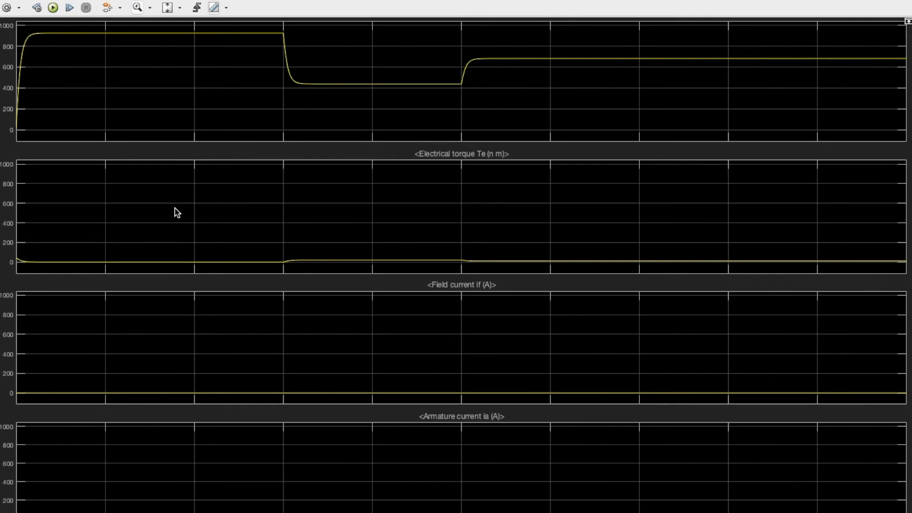
mouse_move(328, 245)
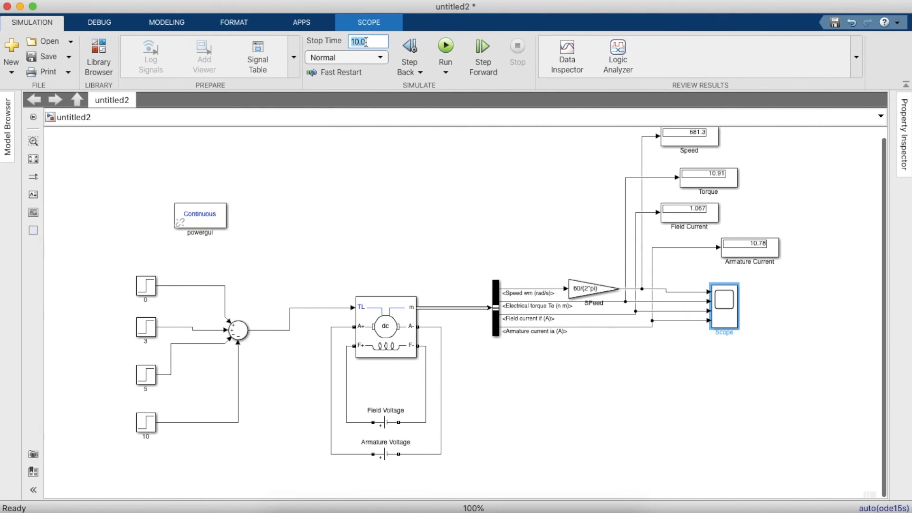
type("14")
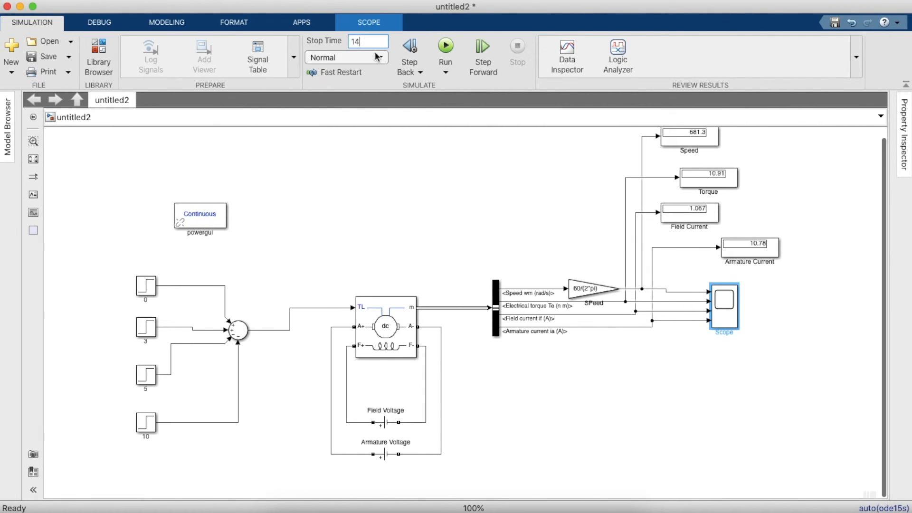
left_click(446, 46)
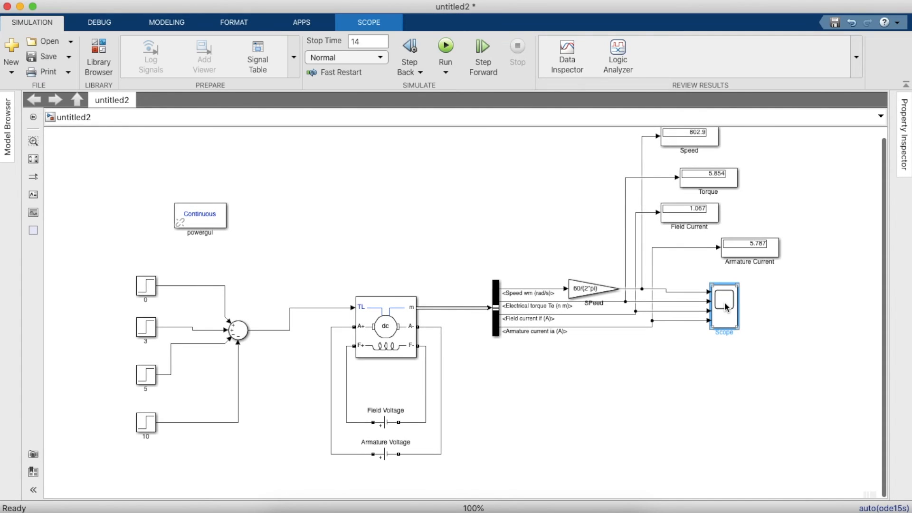
Reopen the Scope, show legends on the 14-second plots, then close it
double_click(724, 304)
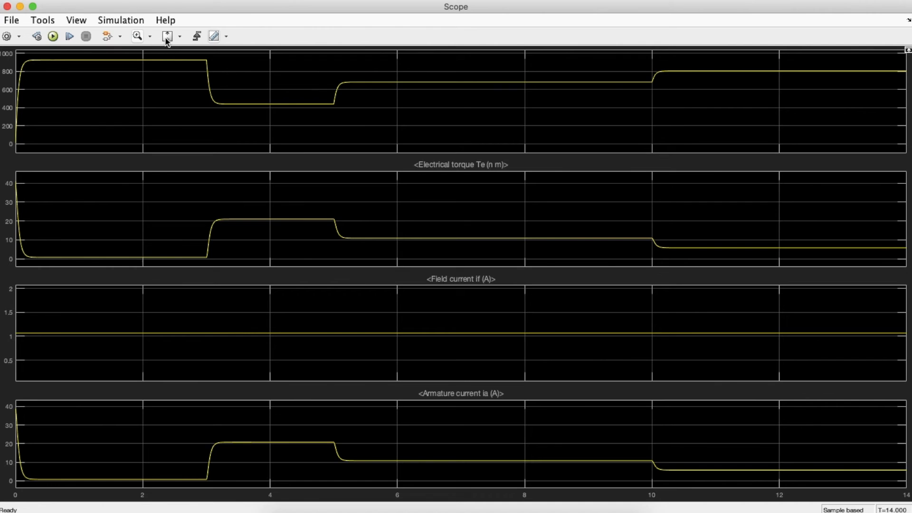
left_click(76, 20)
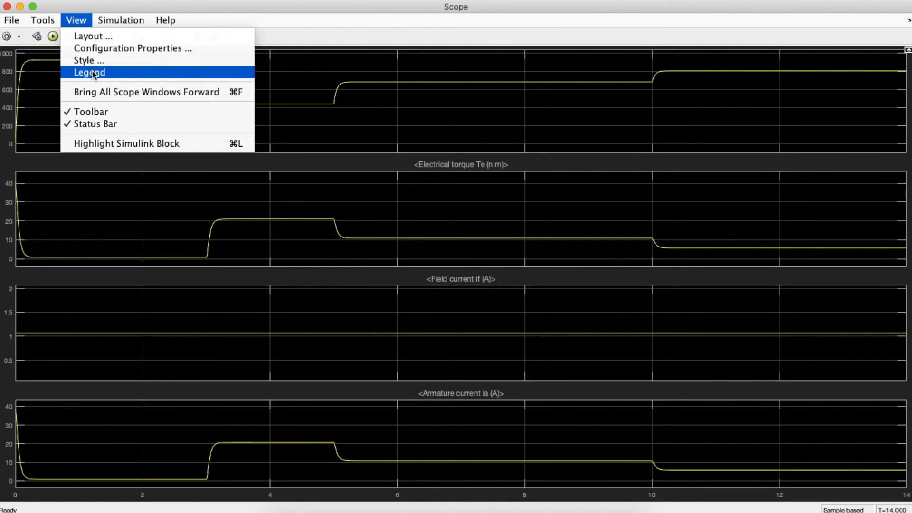
left_click(89, 72)
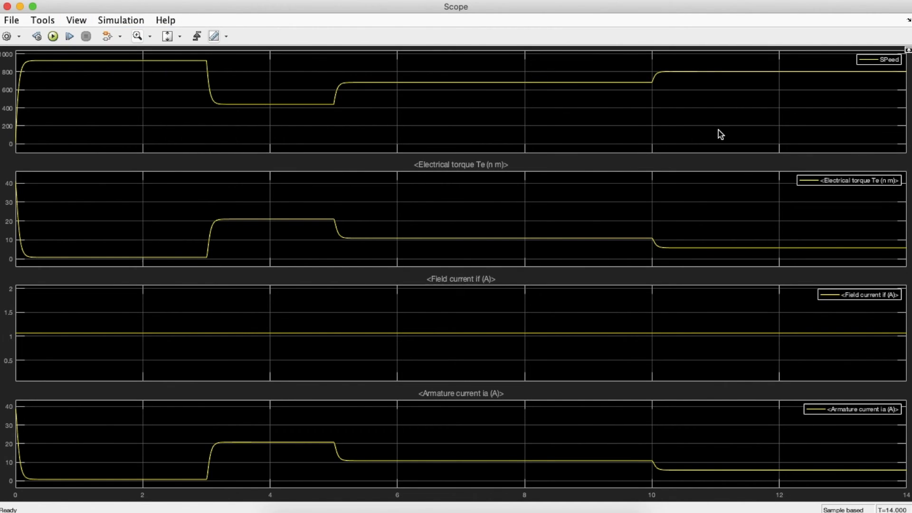
mouse_move(172, 81)
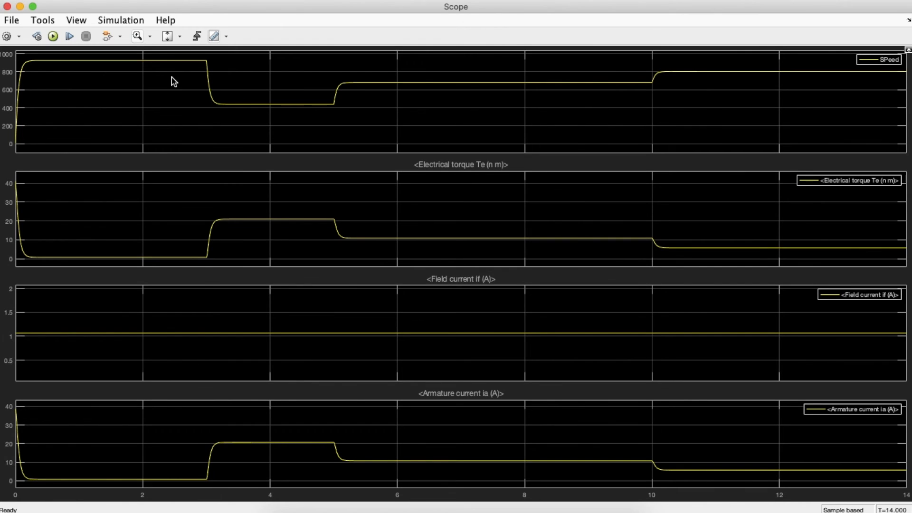
mouse_move(302, 135)
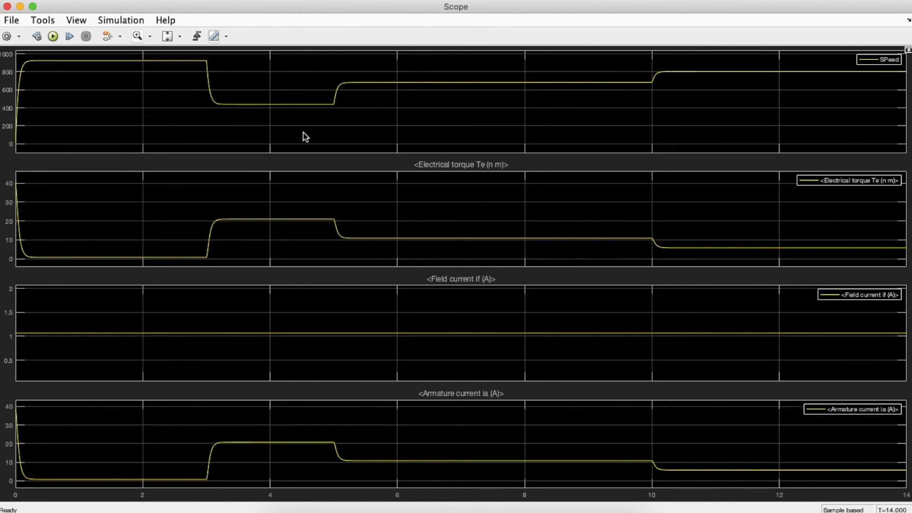
mouse_move(584, 100)
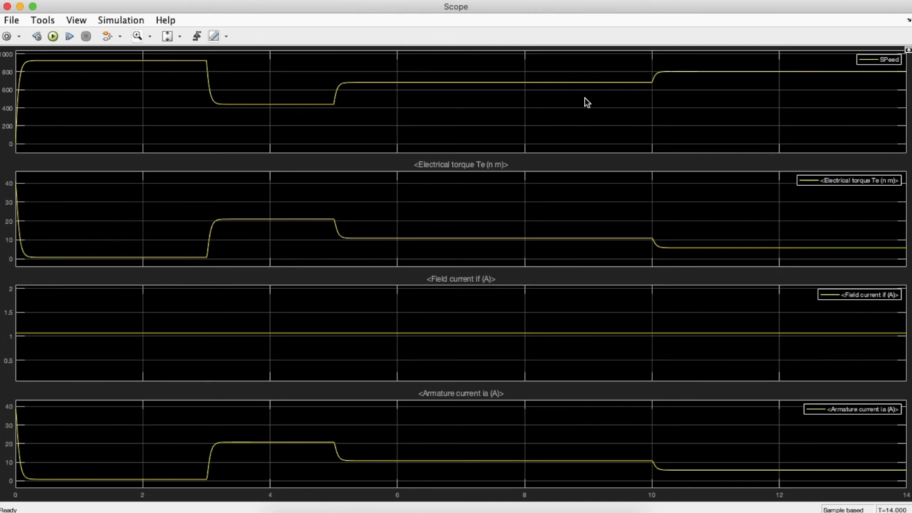
mouse_move(410, 314)
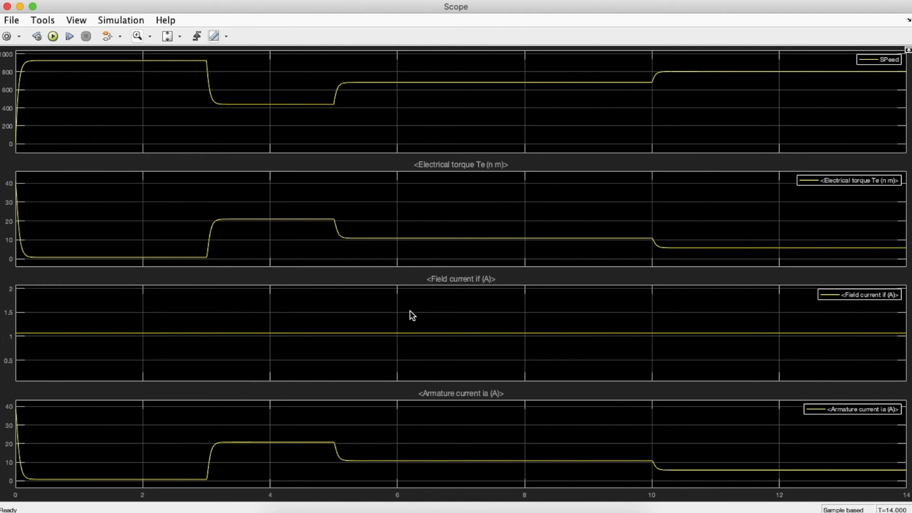
mouse_move(170, 37)
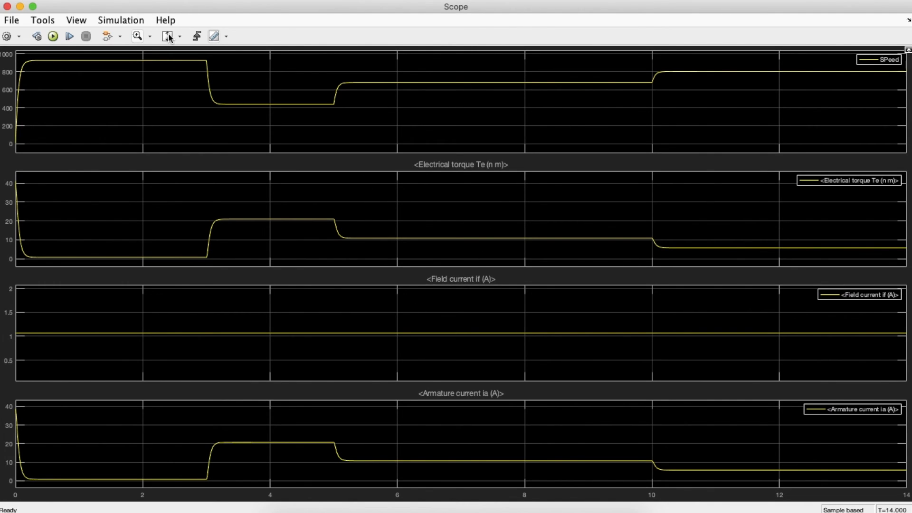
mouse_move(168, 39)
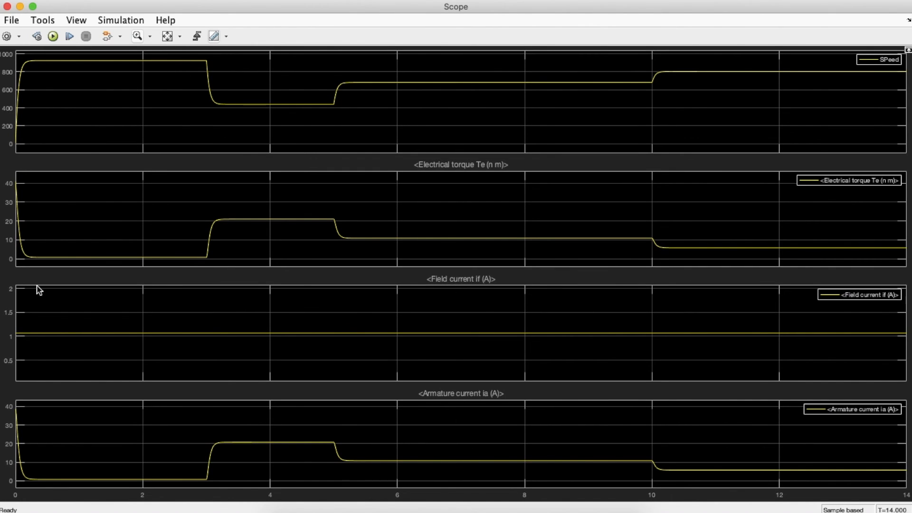
mouse_move(343, 482)
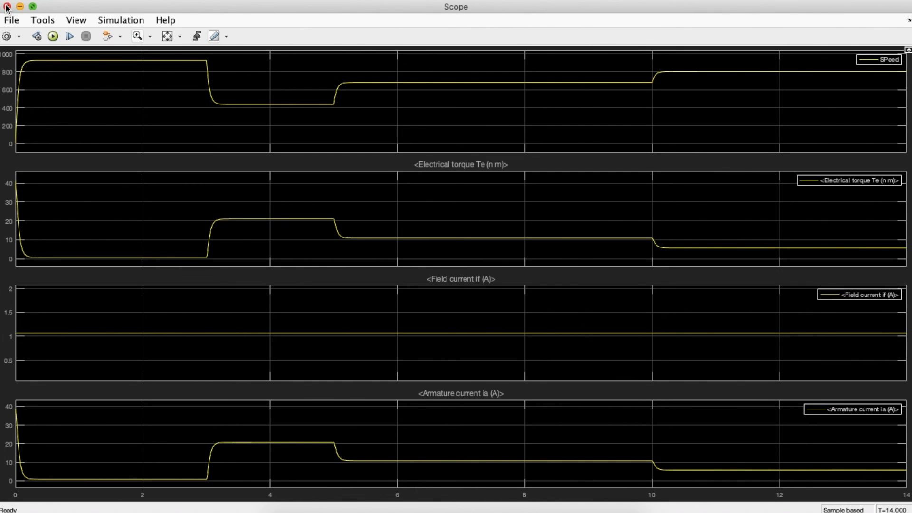
left_click(4, 7)
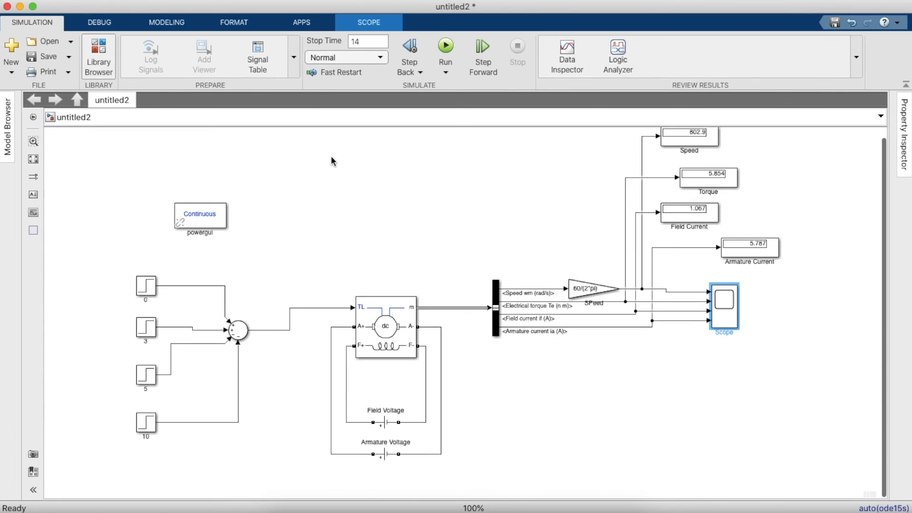